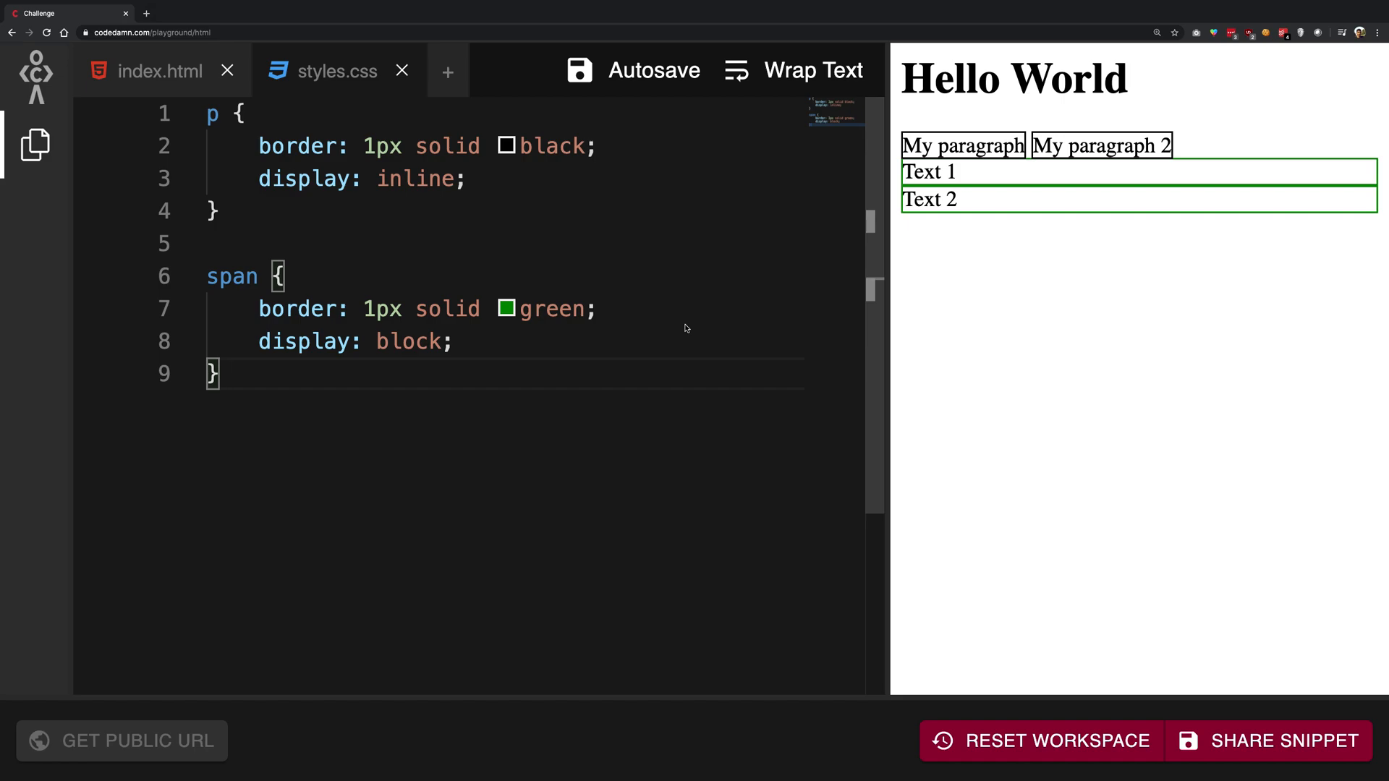
pyautogui.moveTo(495, 198)
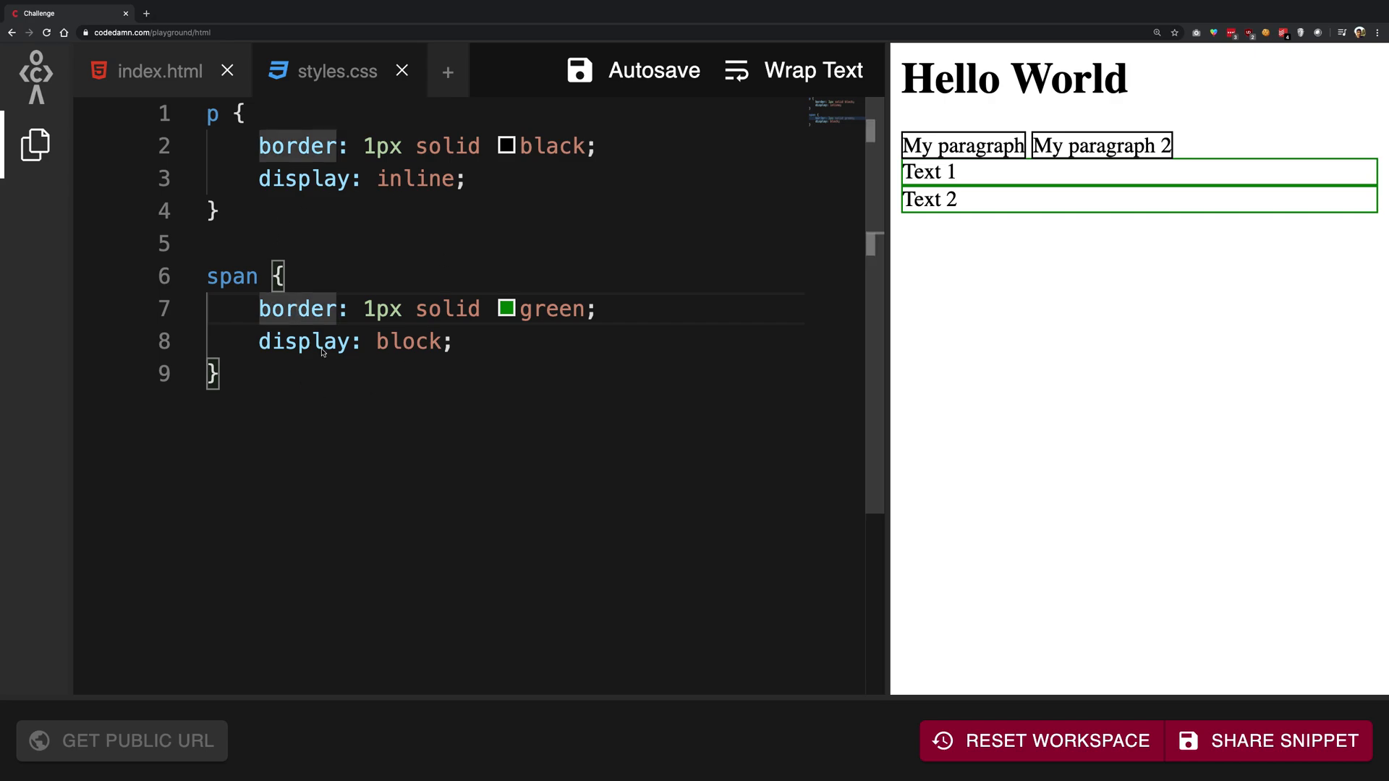
# Step: Delete the stylesheet <link> line from index.html so the preview text loses its borders
pyautogui.click(159, 71)
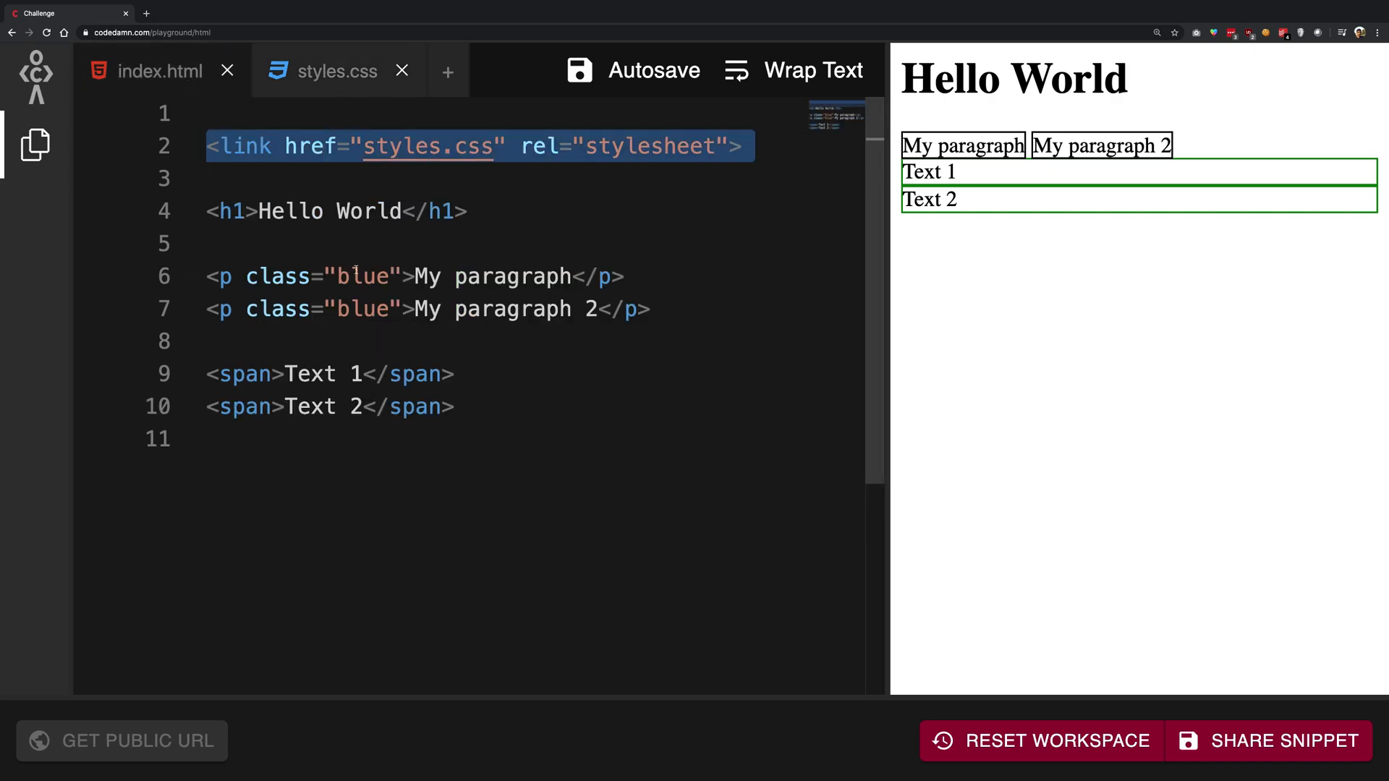
pyautogui.doubleClick(246, 146)
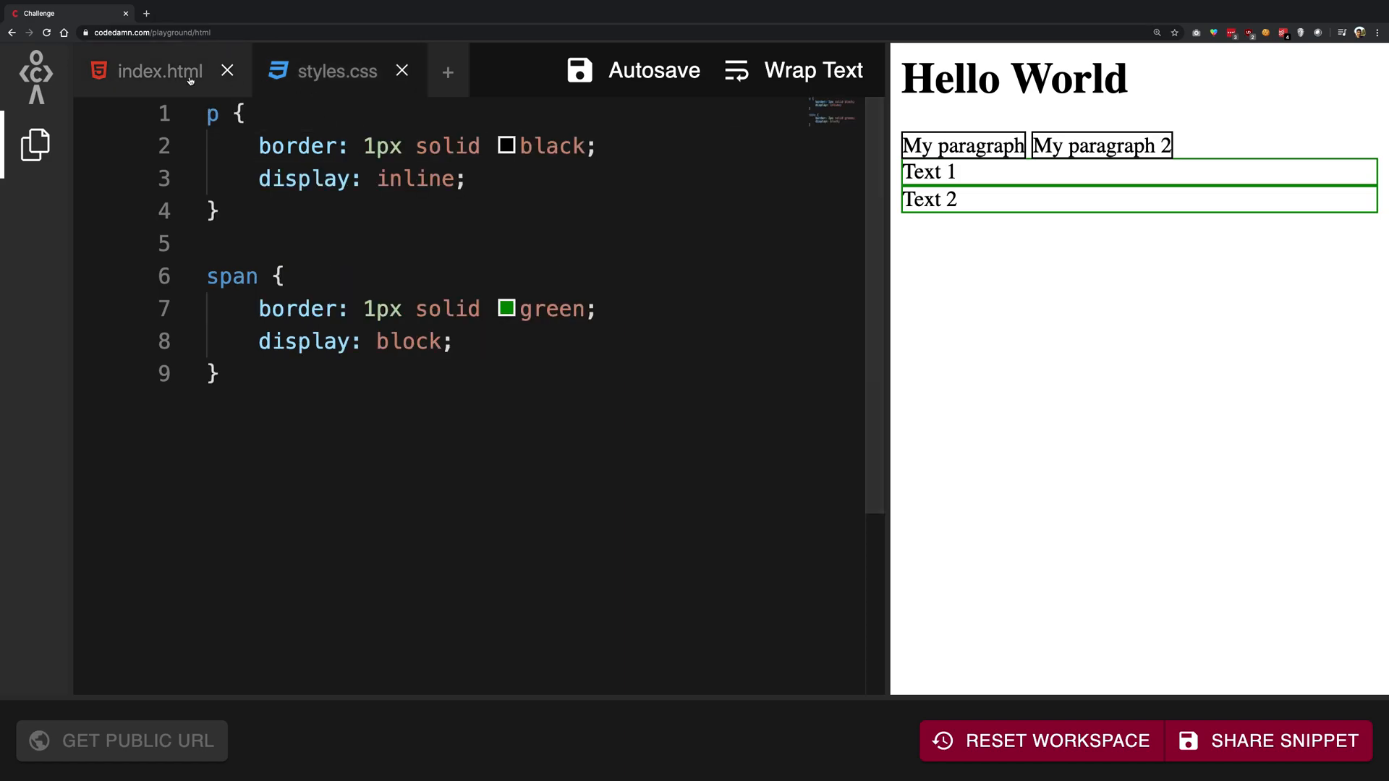
pyautogui.click(159, 71)
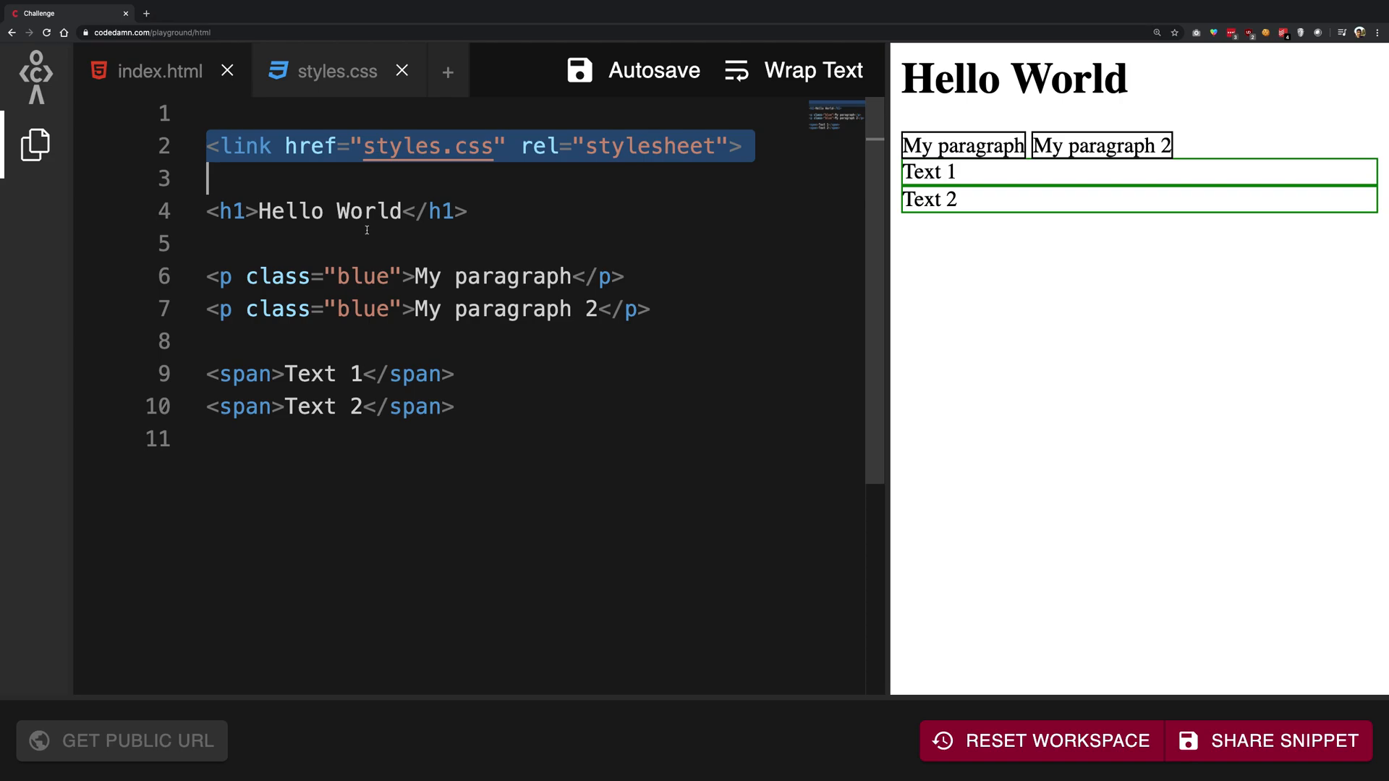
pyautogui.press('Delete')
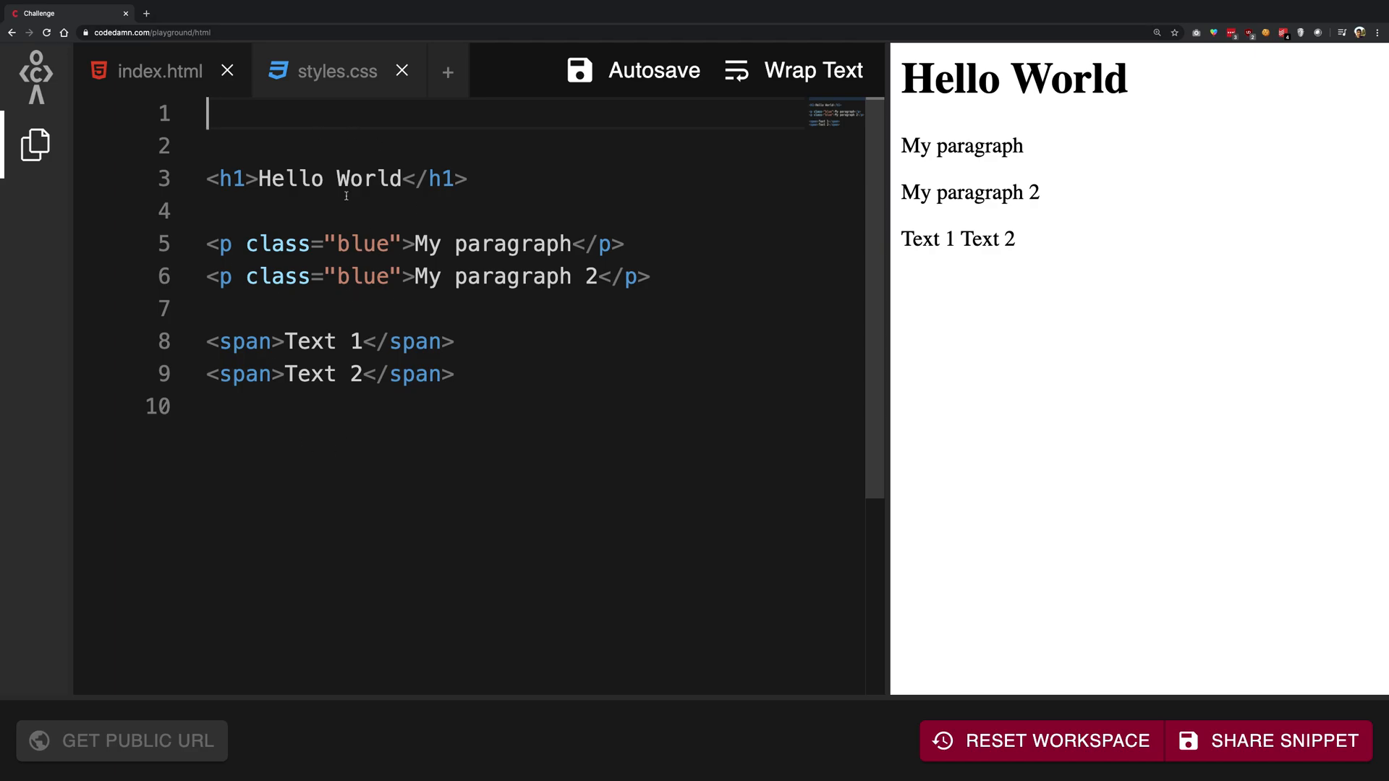
# Step: Add an empty <style></style> block at the top of index.html above the heading
pyautogui.write('<style>')
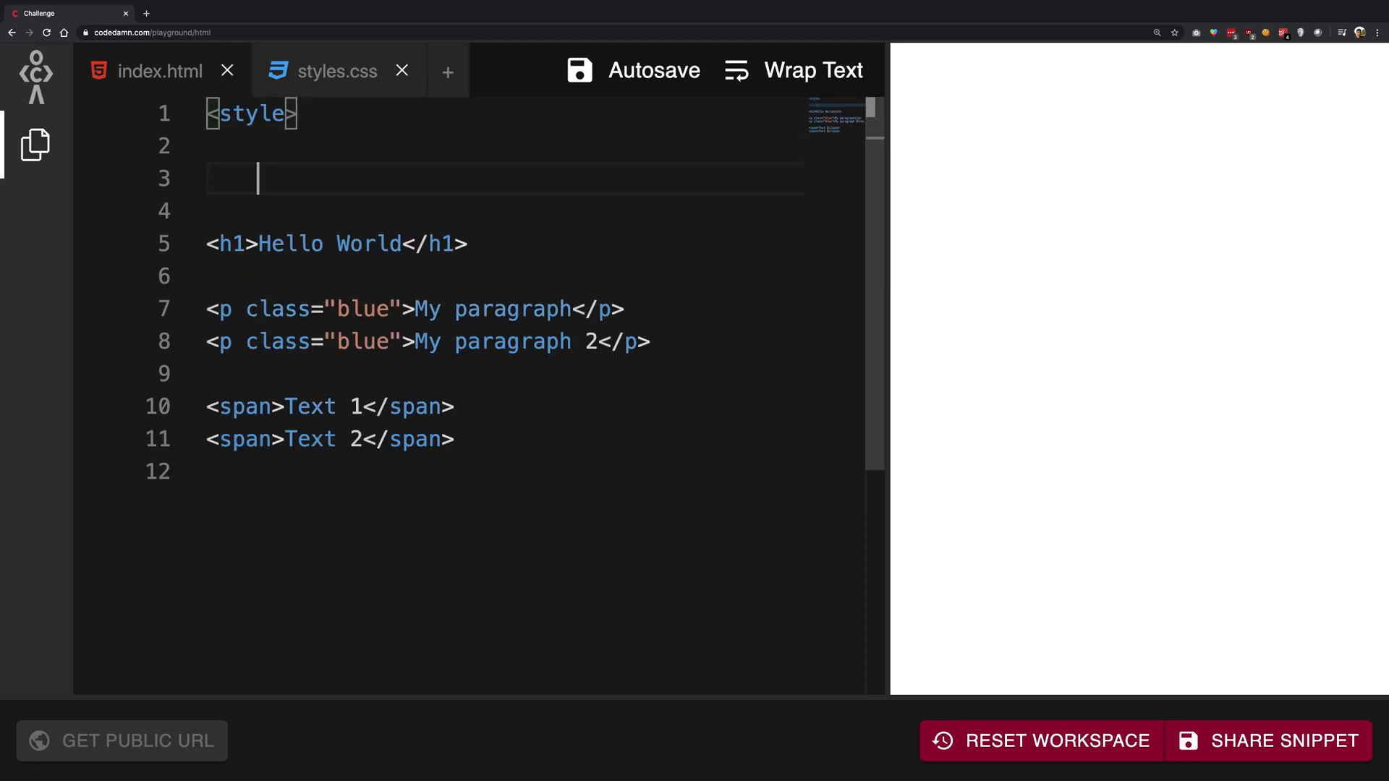
pyautogui.write('</style>')
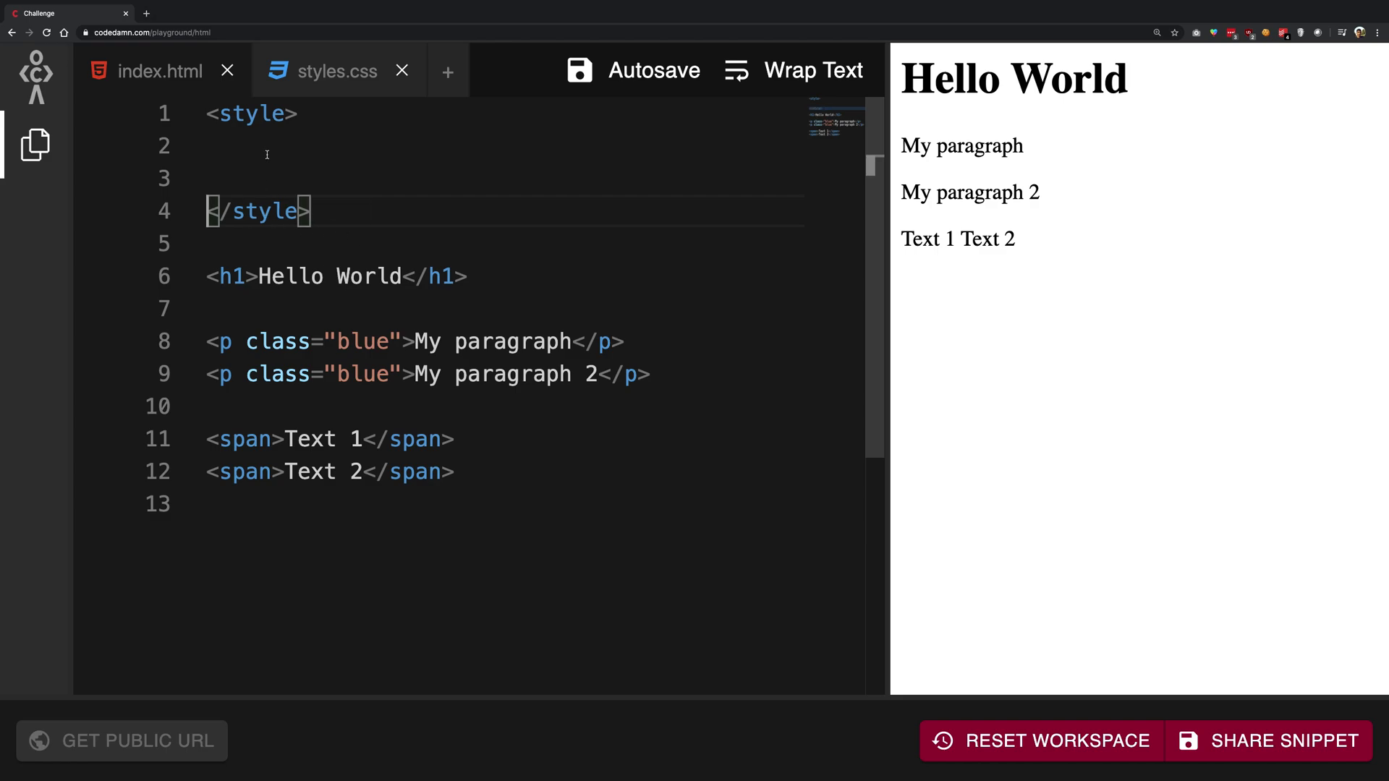
pyautogui.doubleClick(262, 211)
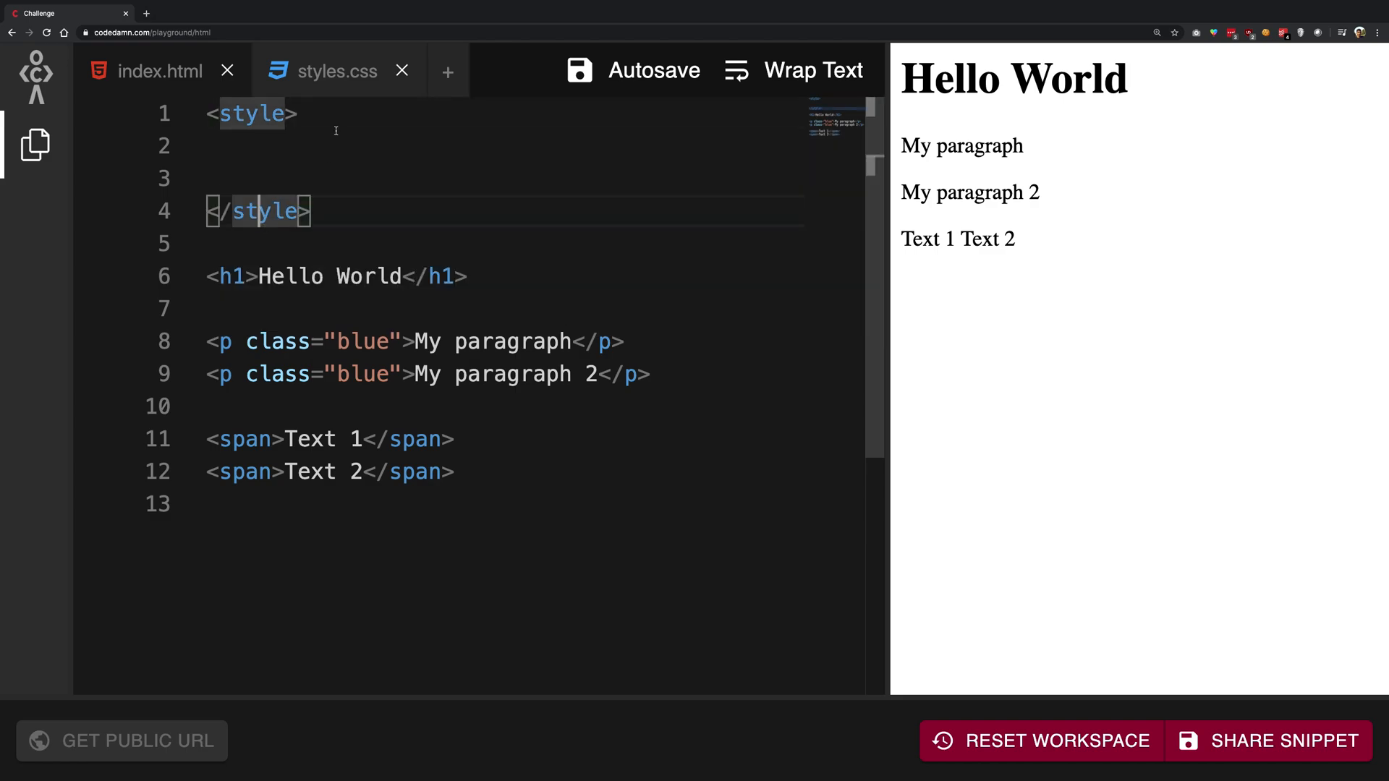
pyautogui.doubleClick(250, 113)
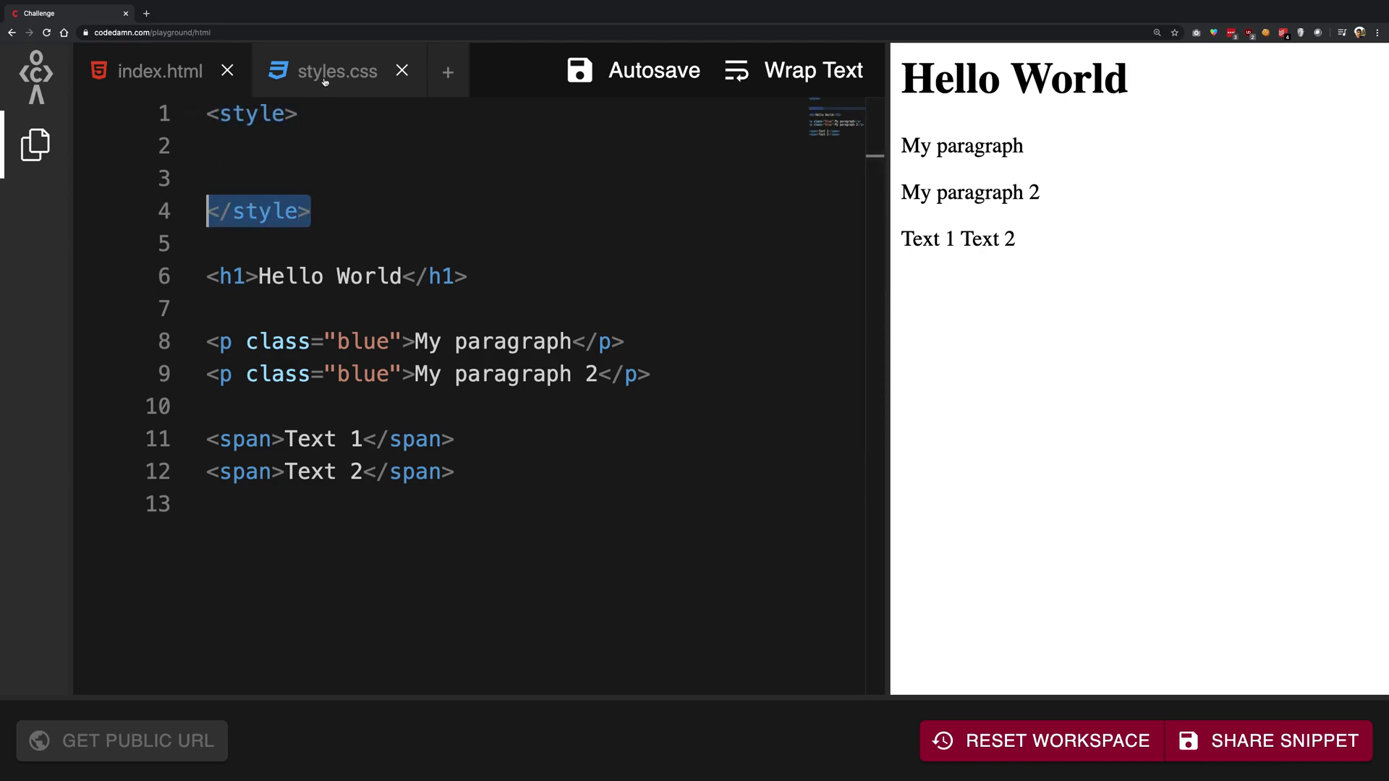
# Step: Paste the p and span border rules from styles.css into the style block
pyautogui.click(338, 71)
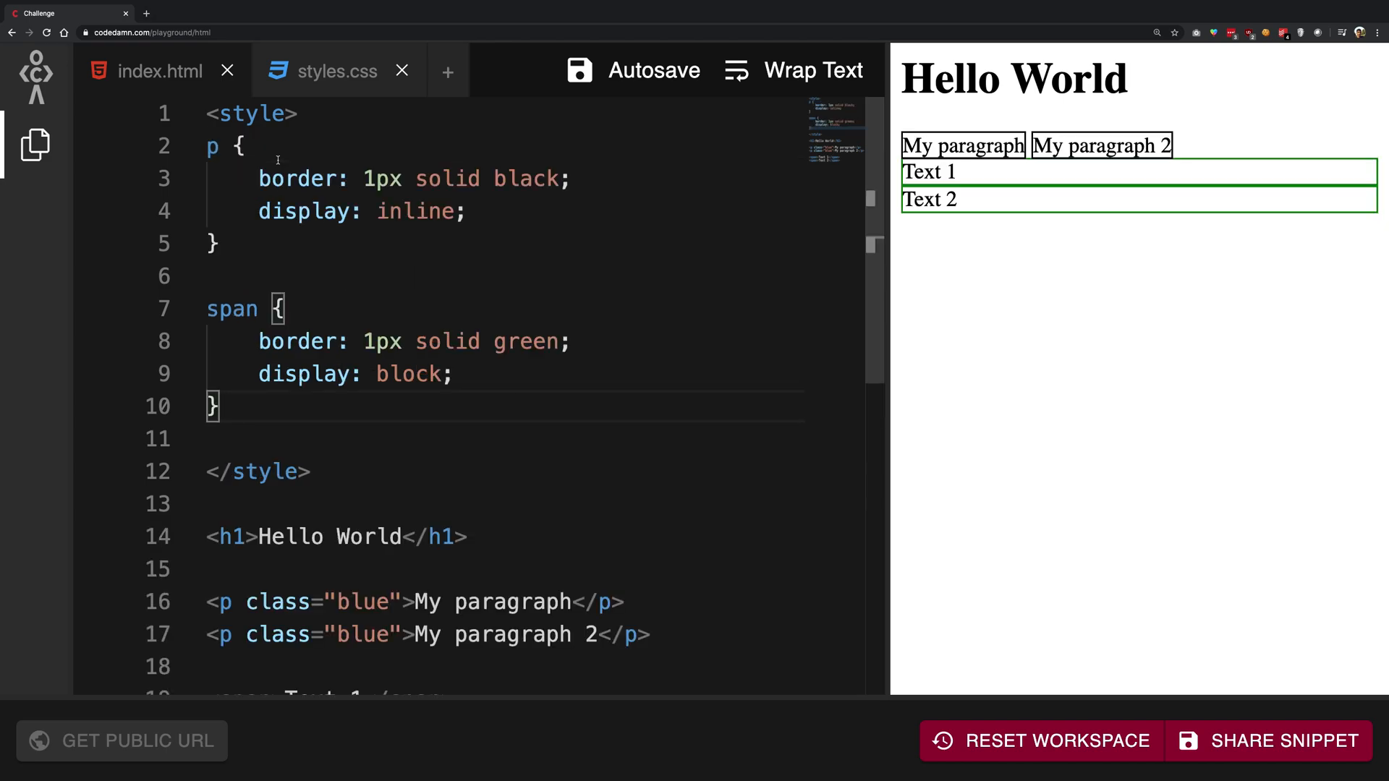
pyautogui.moveTo(968, 178)
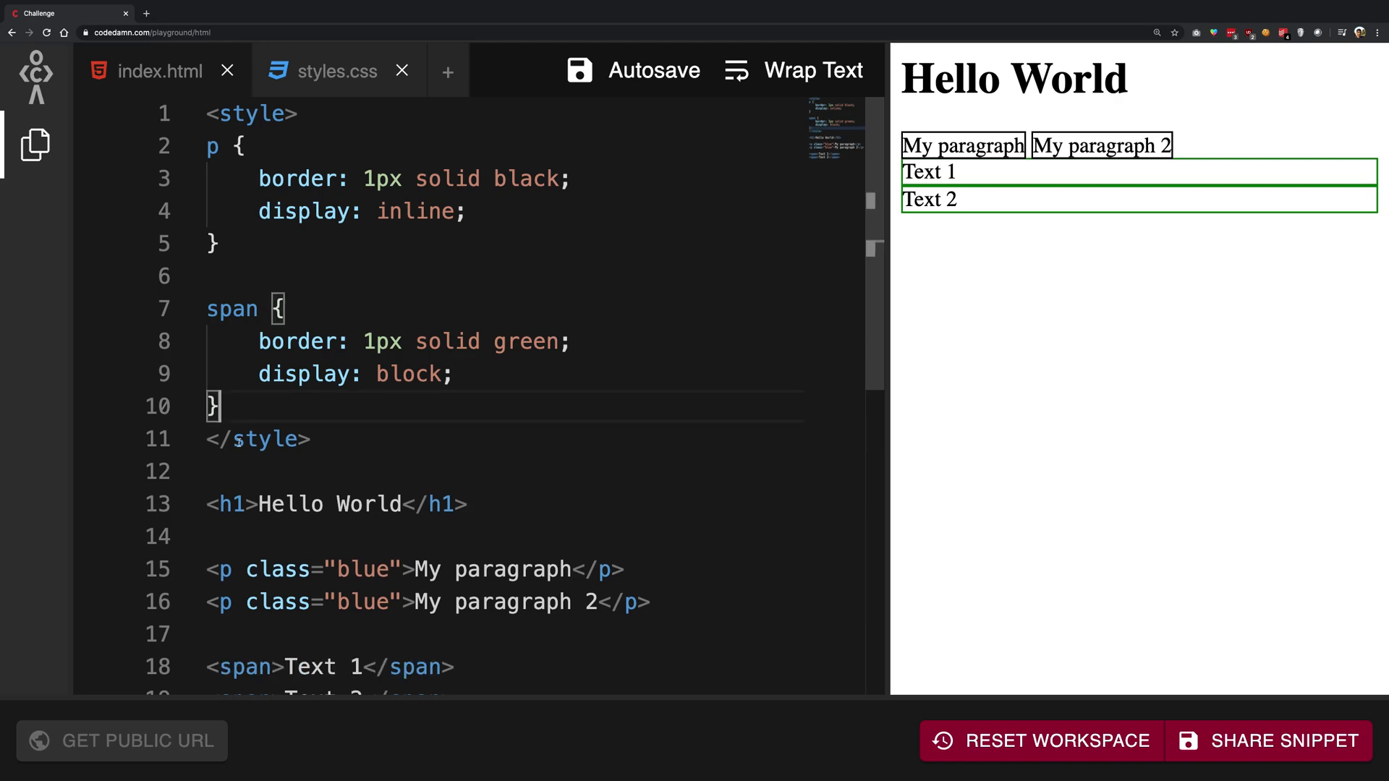
pyautogui.click(271, 238)
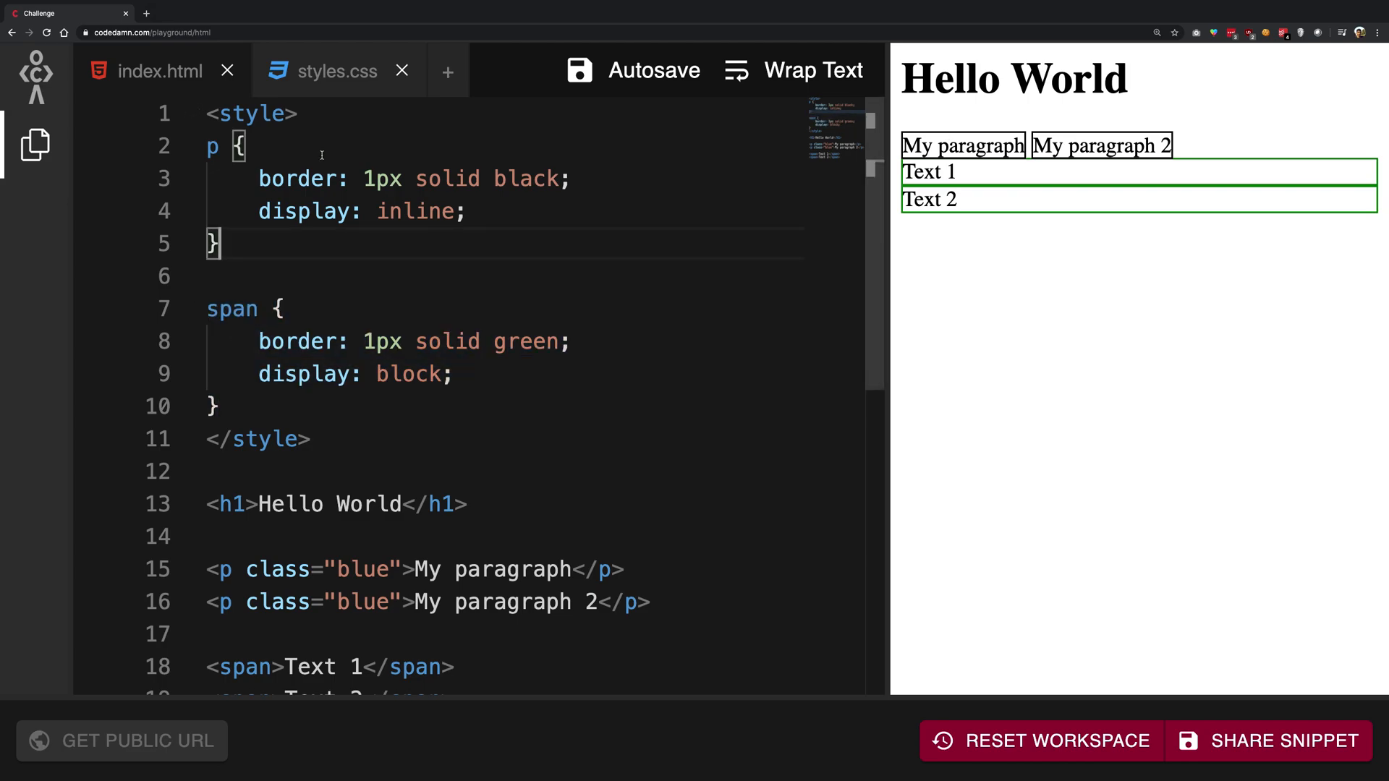
pyautogui.doubleClick(264, 440)
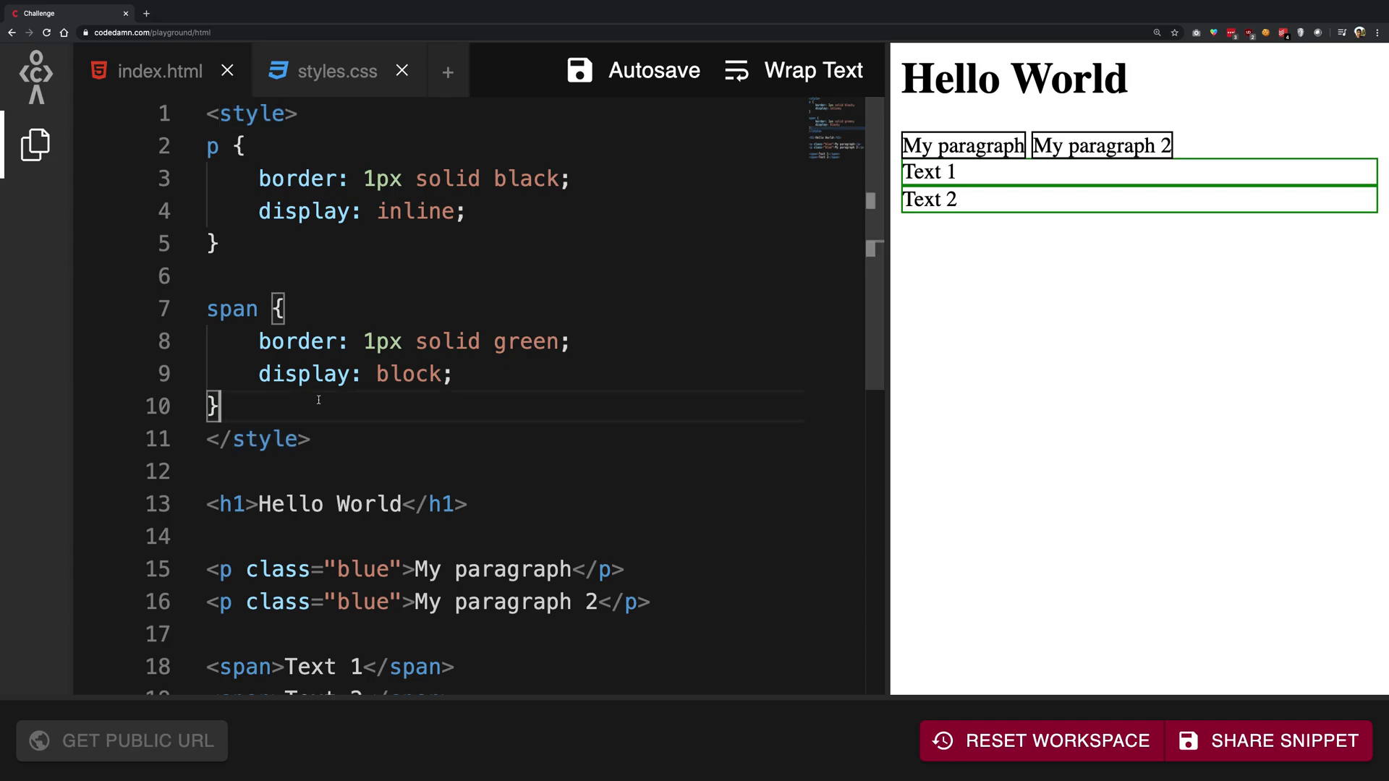
# Step: Add an empty style="" attribute to the <h1> tag and place the cursor inside its quotes
pyautogui.click(235, 504)
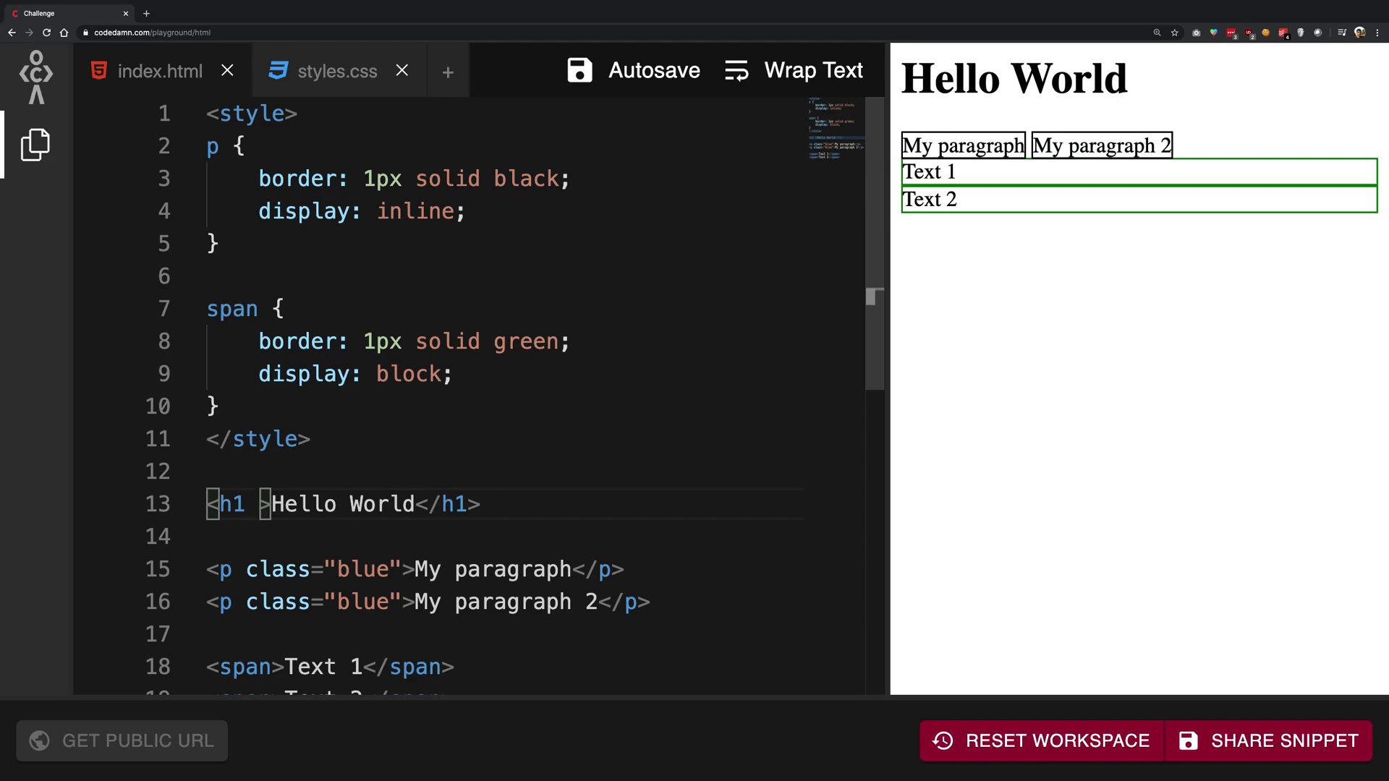
pyautogui.write('style=')
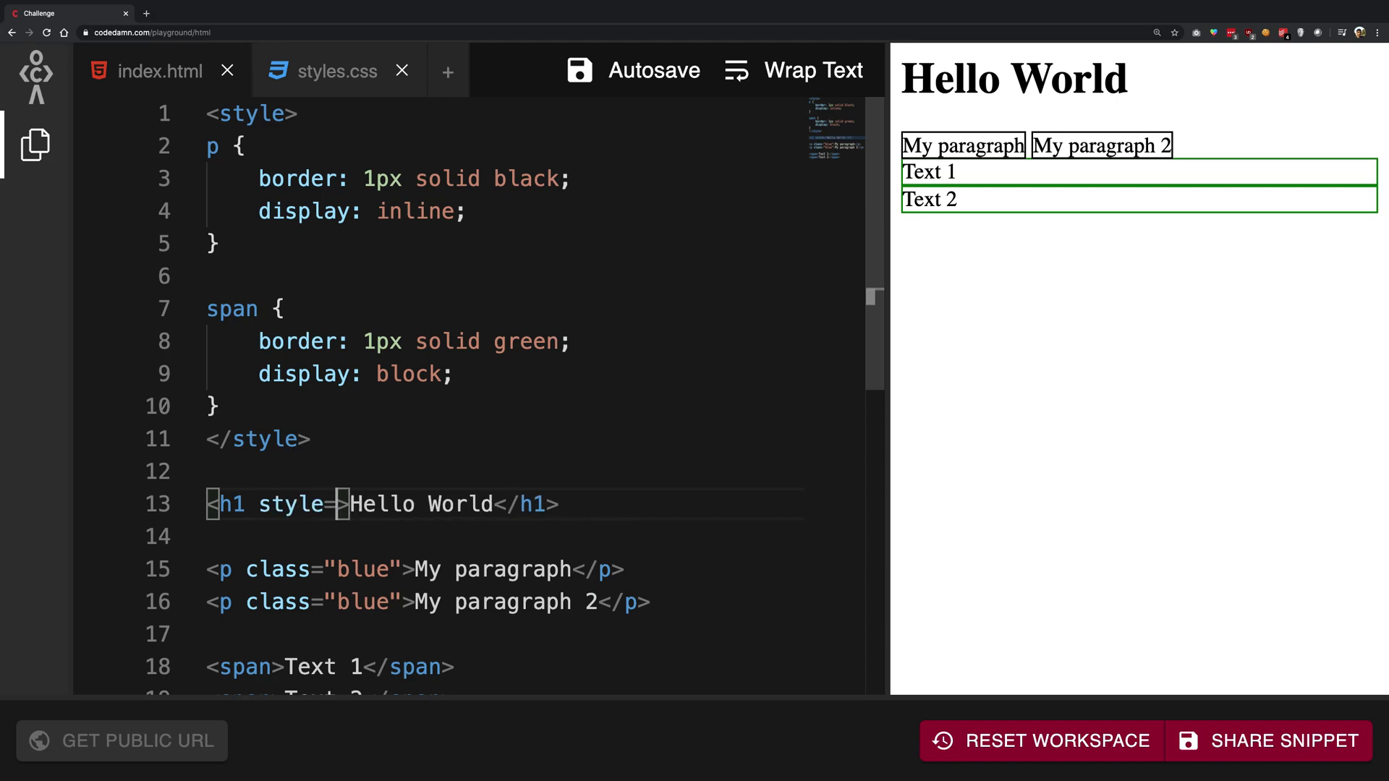
pyautogui.write('=""')
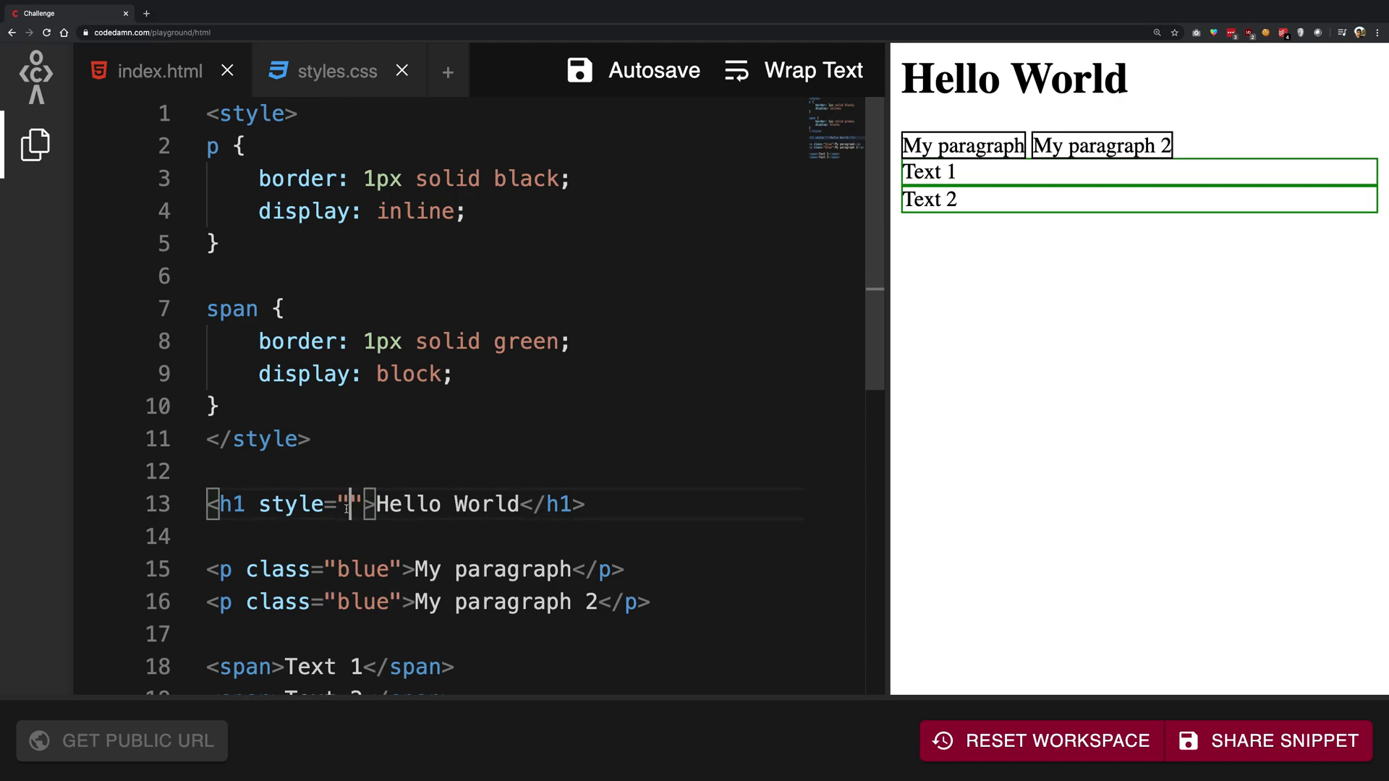
pyautogui.doubleClick(353, 504)
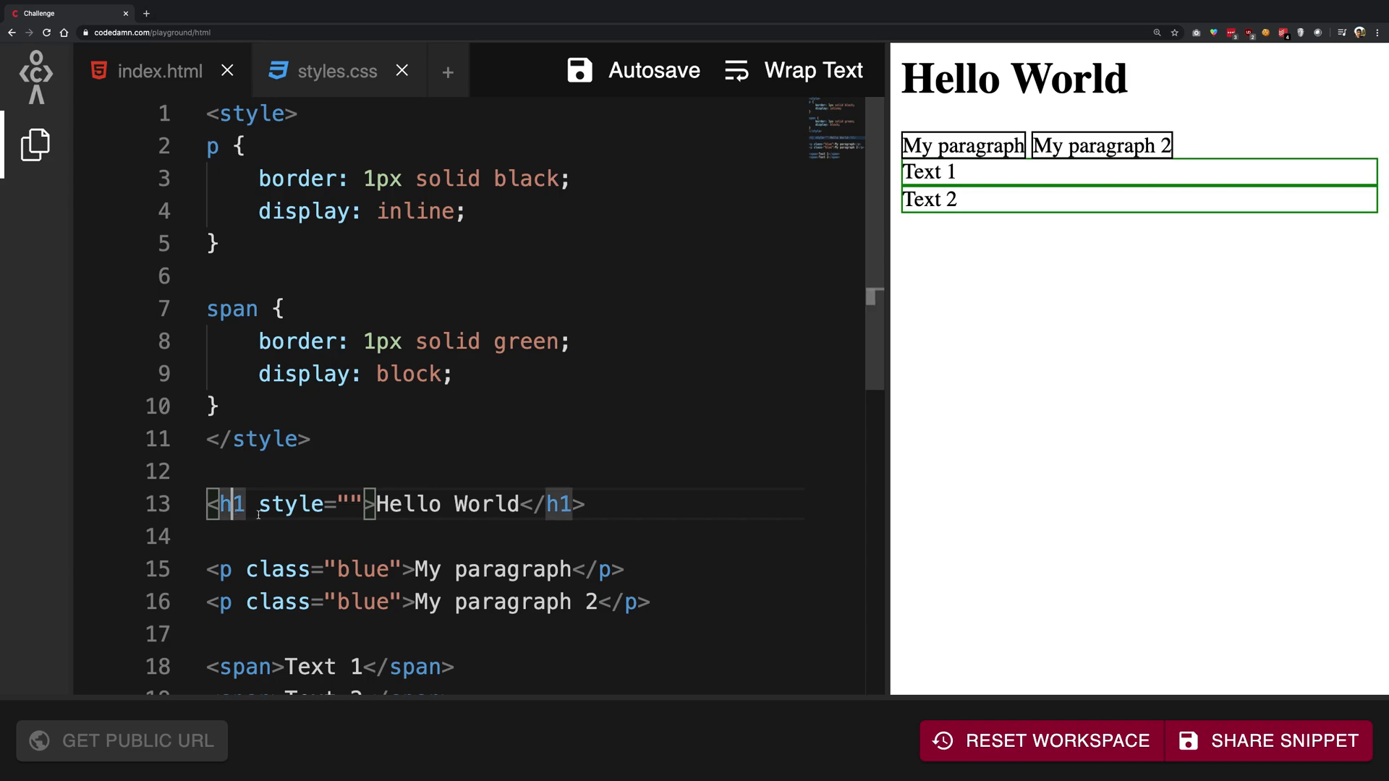
pyautogui.click(349, 504)
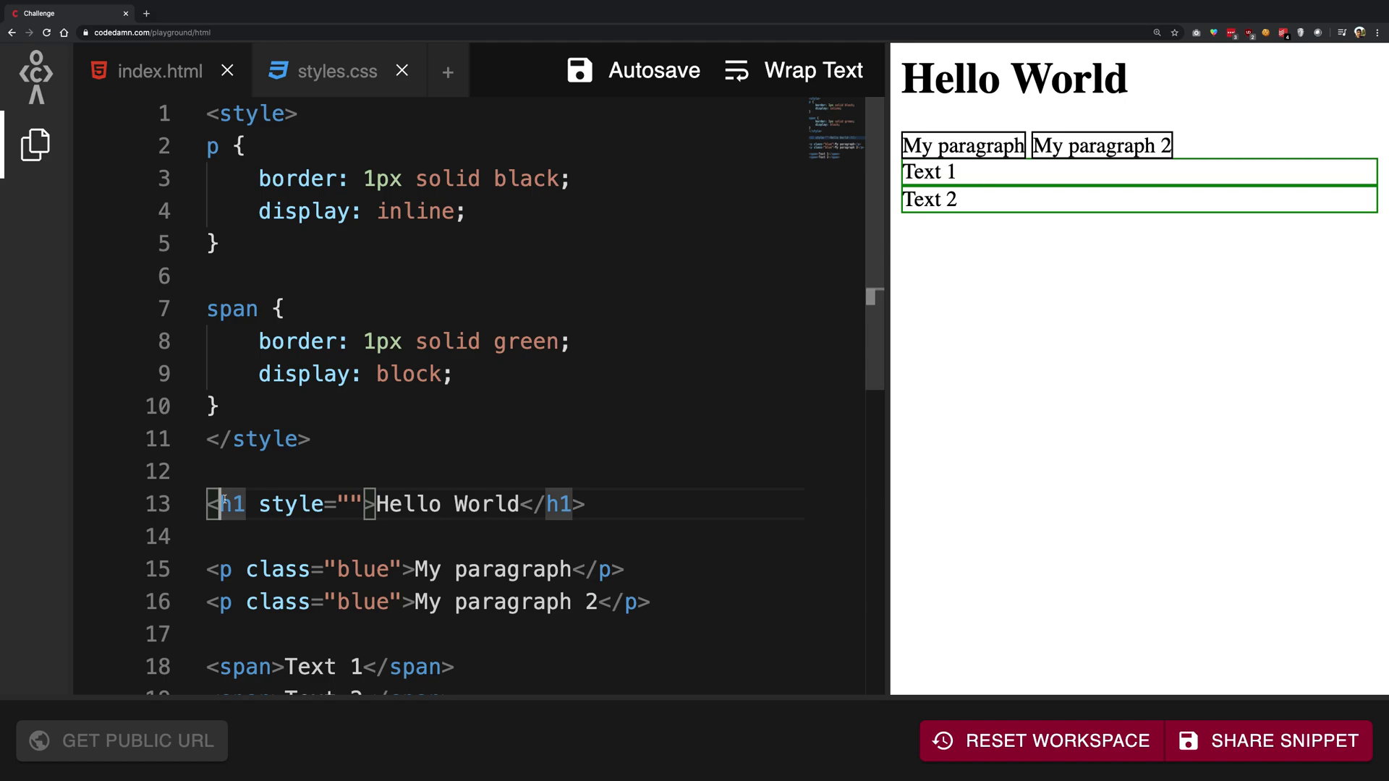
pyautogui.tripleClick(399, 503)
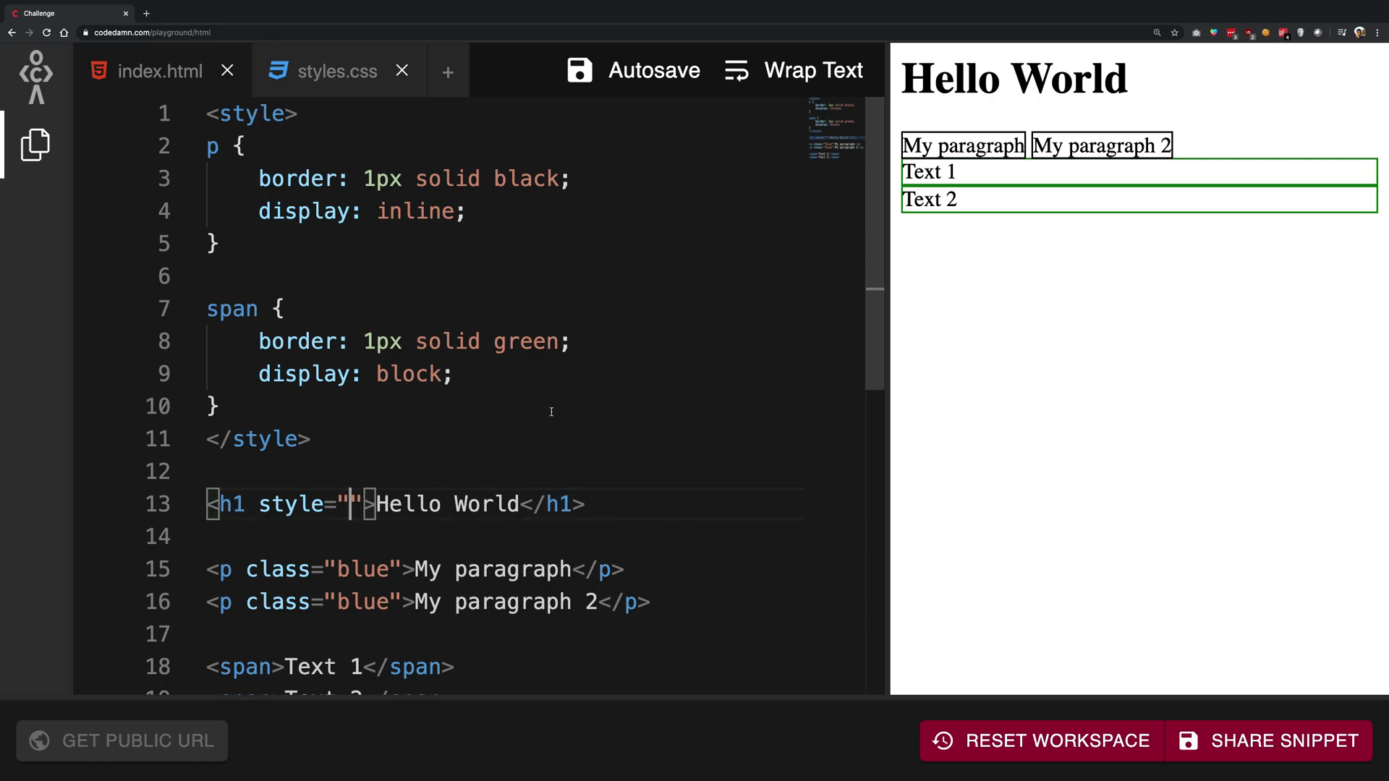
# Step: Write the inline h1 styles color: blue; border: 5px solid red
pyautogui.write('color:')
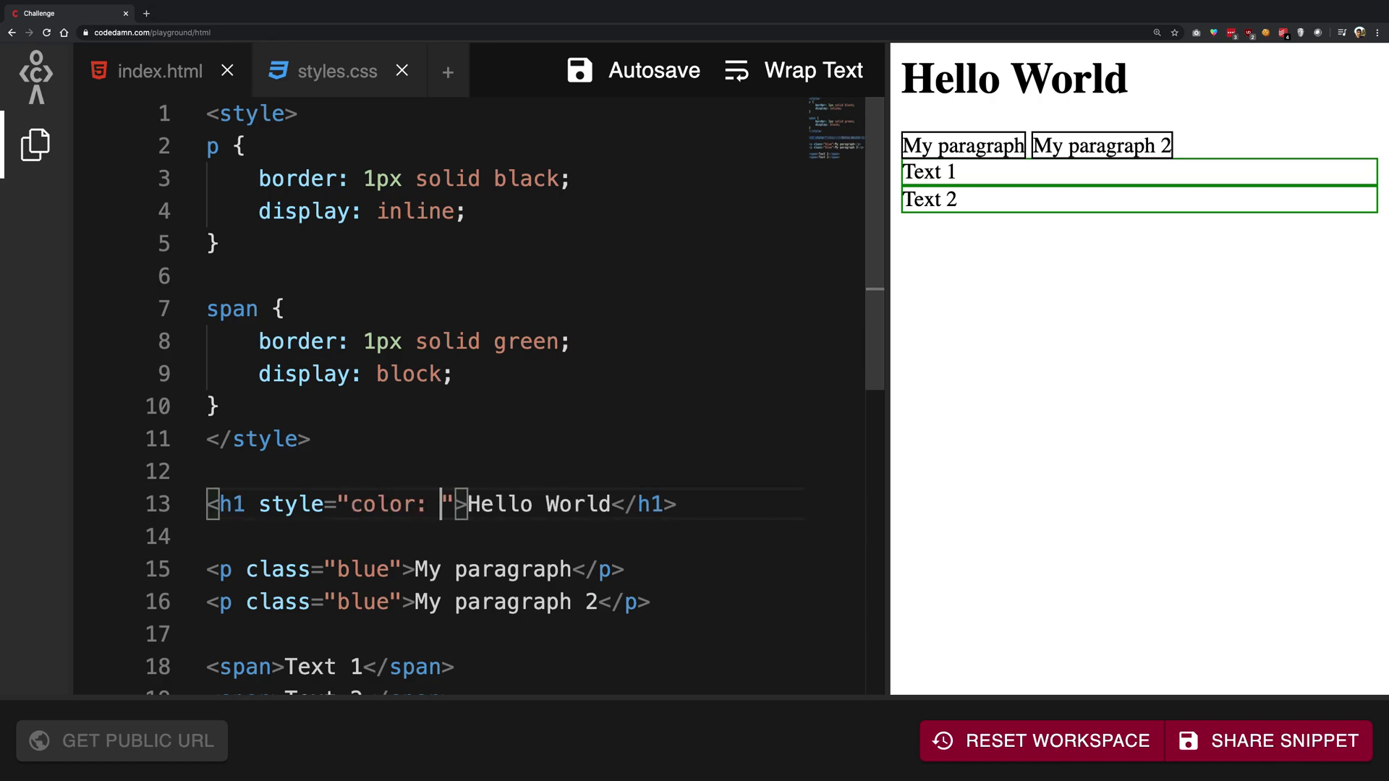
pyautogui.write('blue')
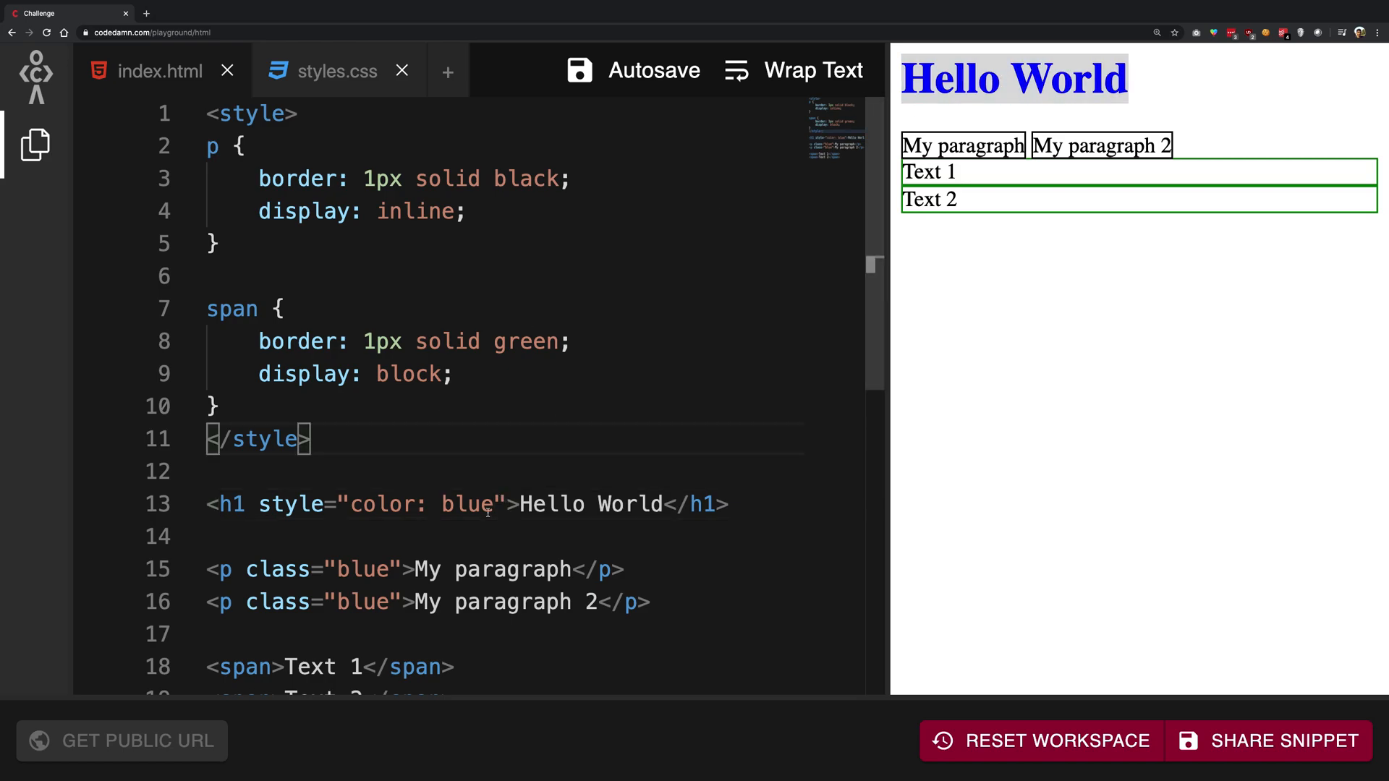
pyautogui.click(495, 503)
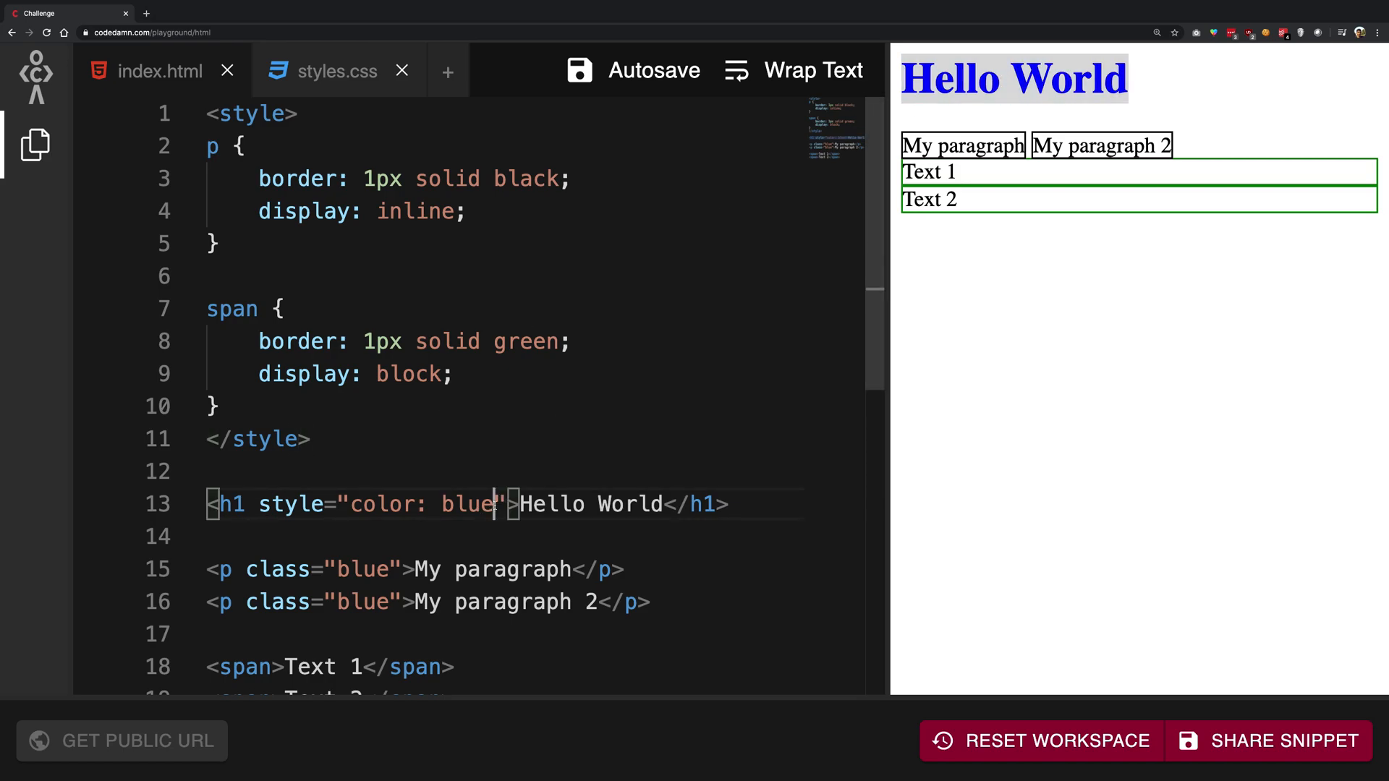
pyautogui.write(';')
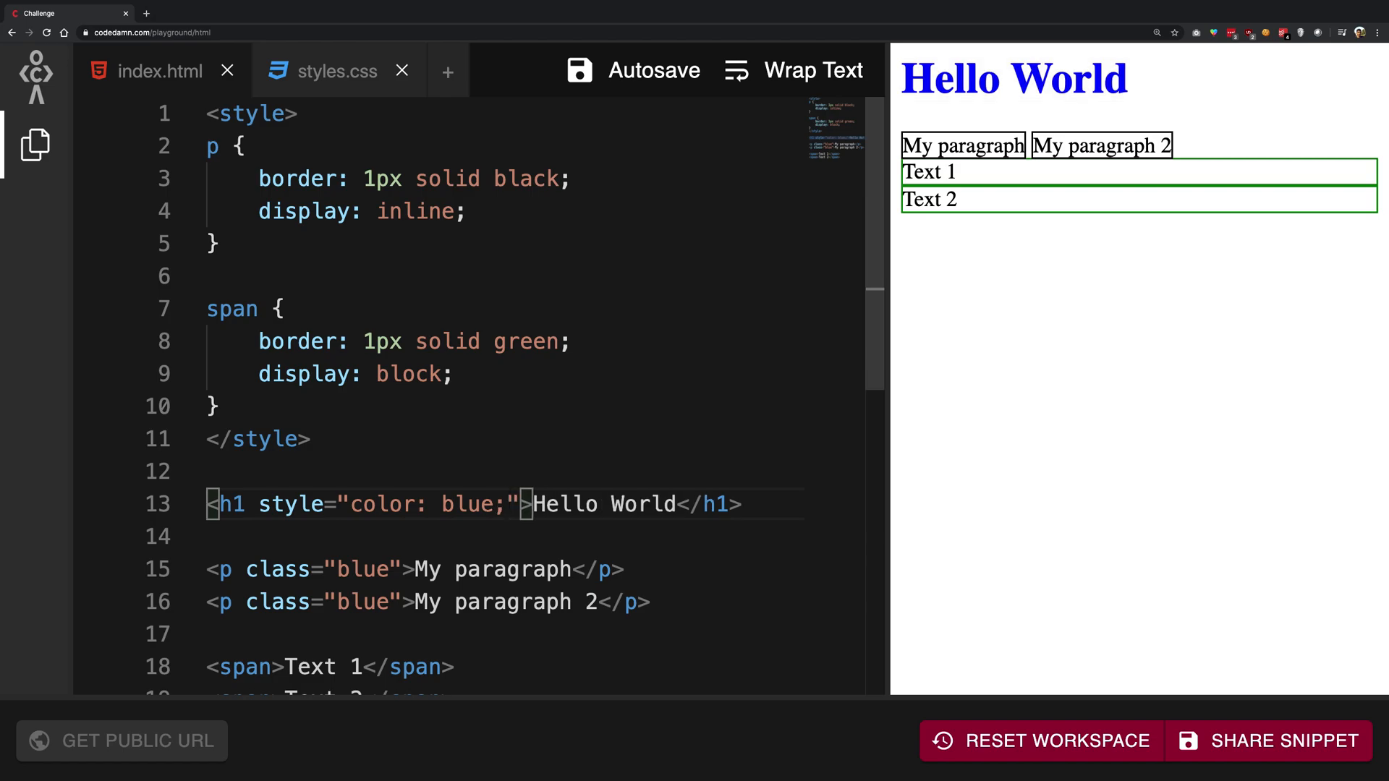
pyautogui.write('border-')
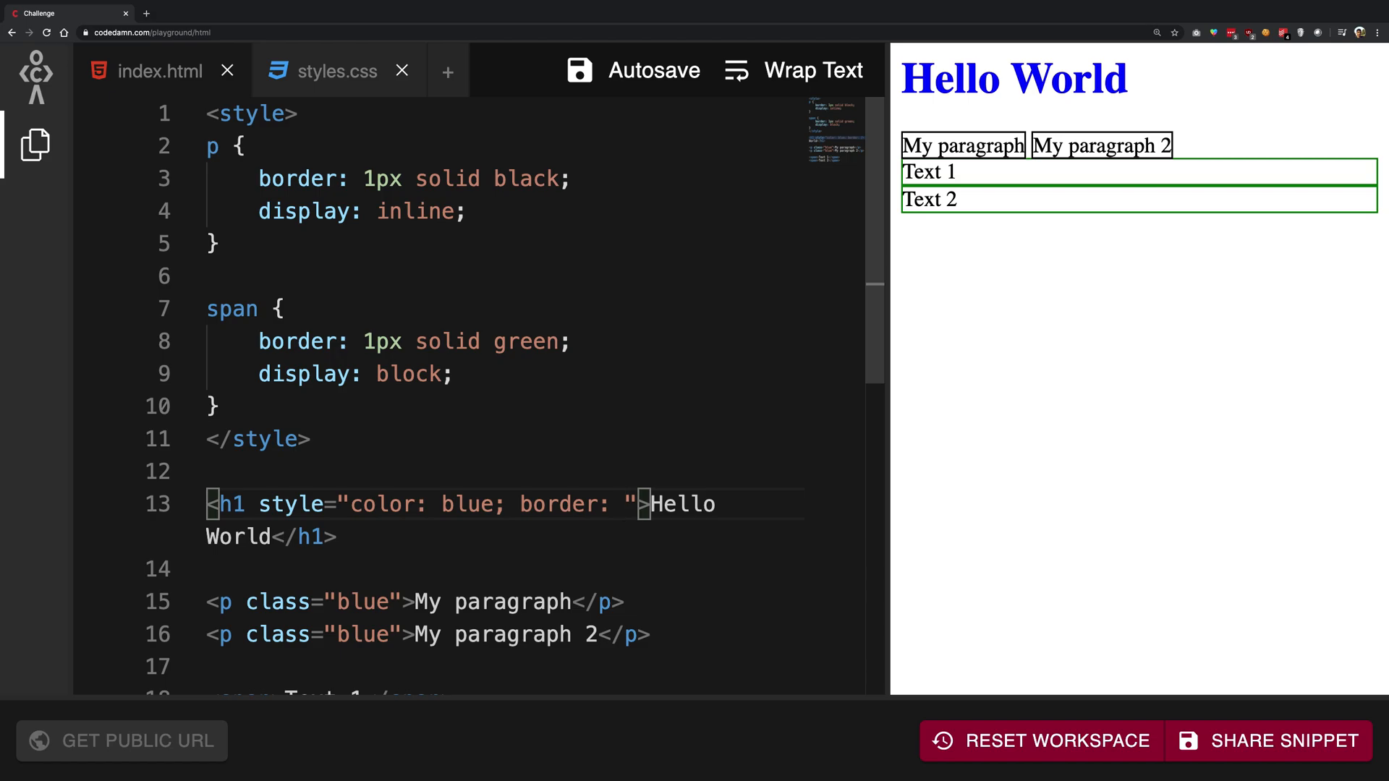
pyautogui.write('5px solid')
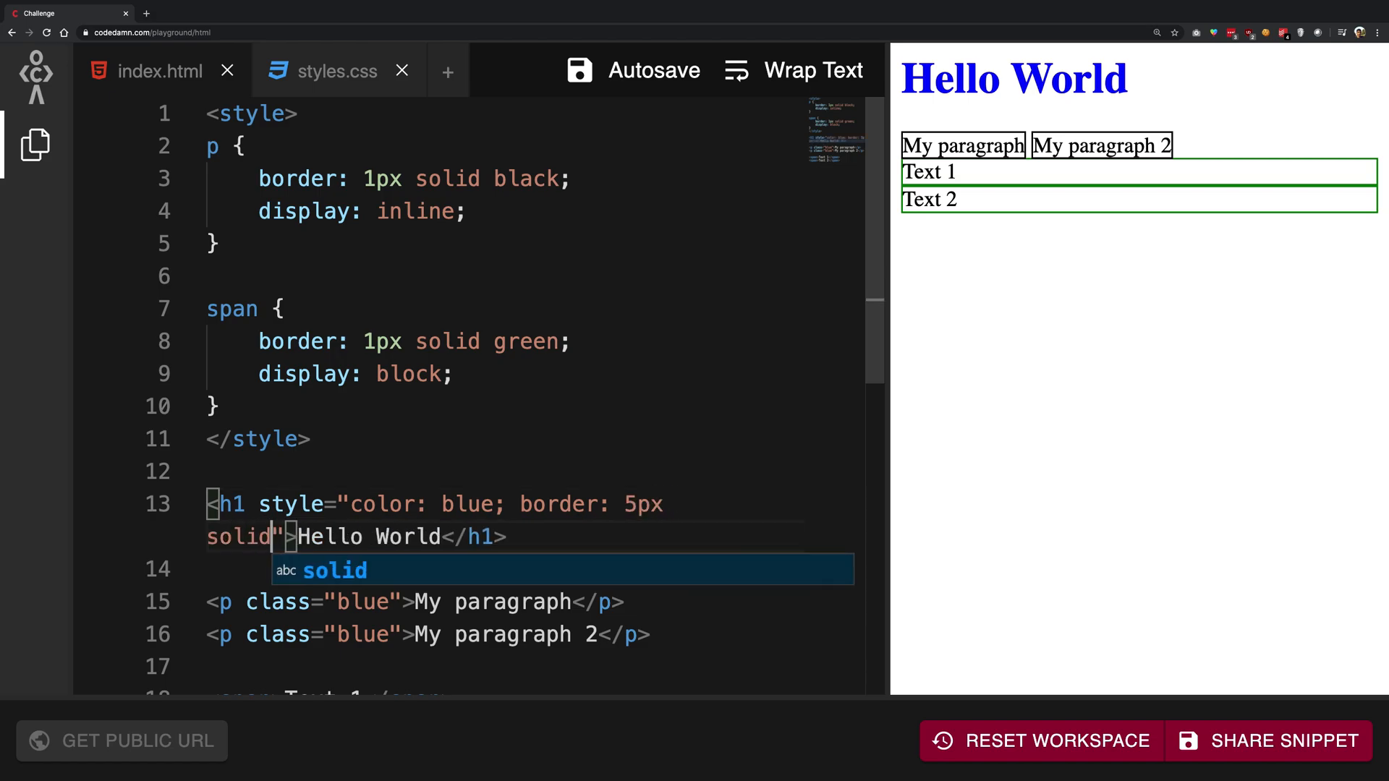
pyautogui.write('red;')
pyautogui.click(525, 471)
pyautogui.write('h1 {')
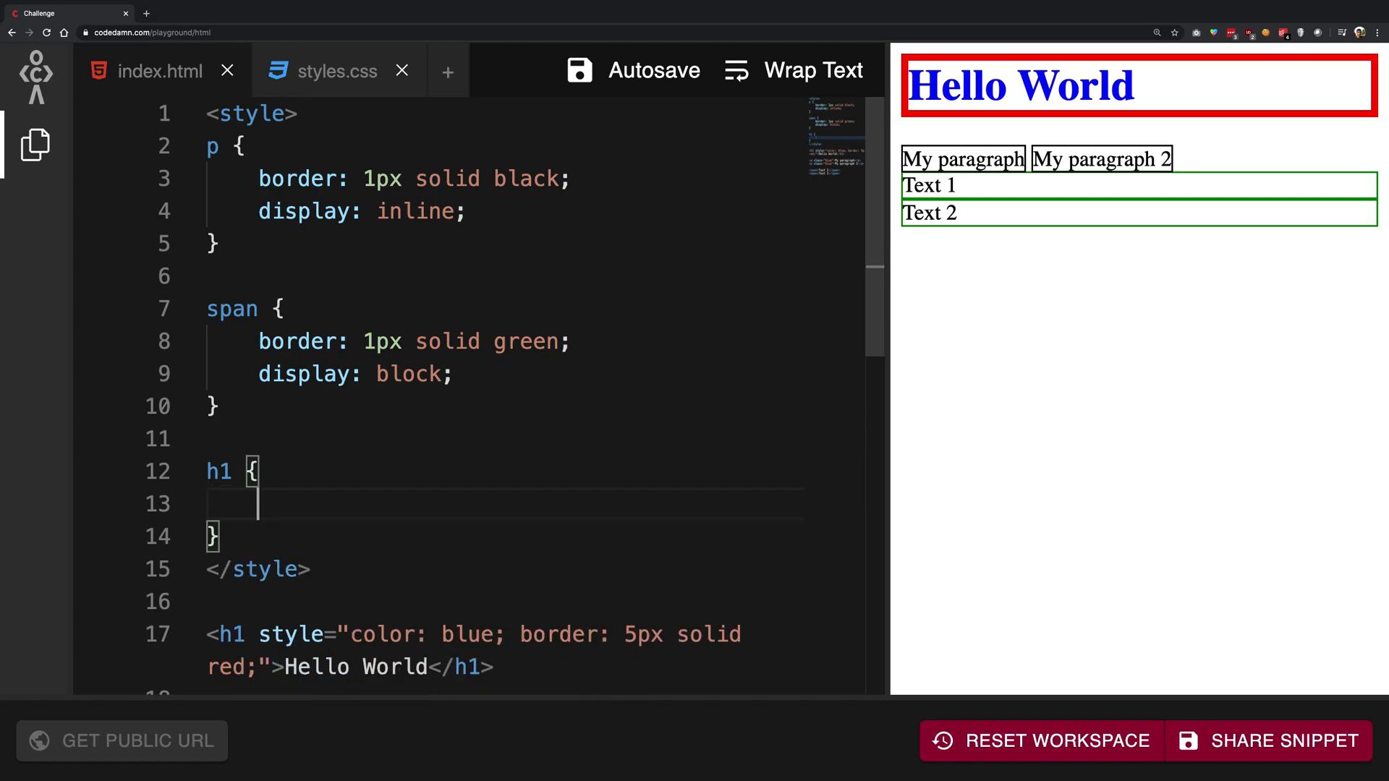
pyautogui.scroll(-3)
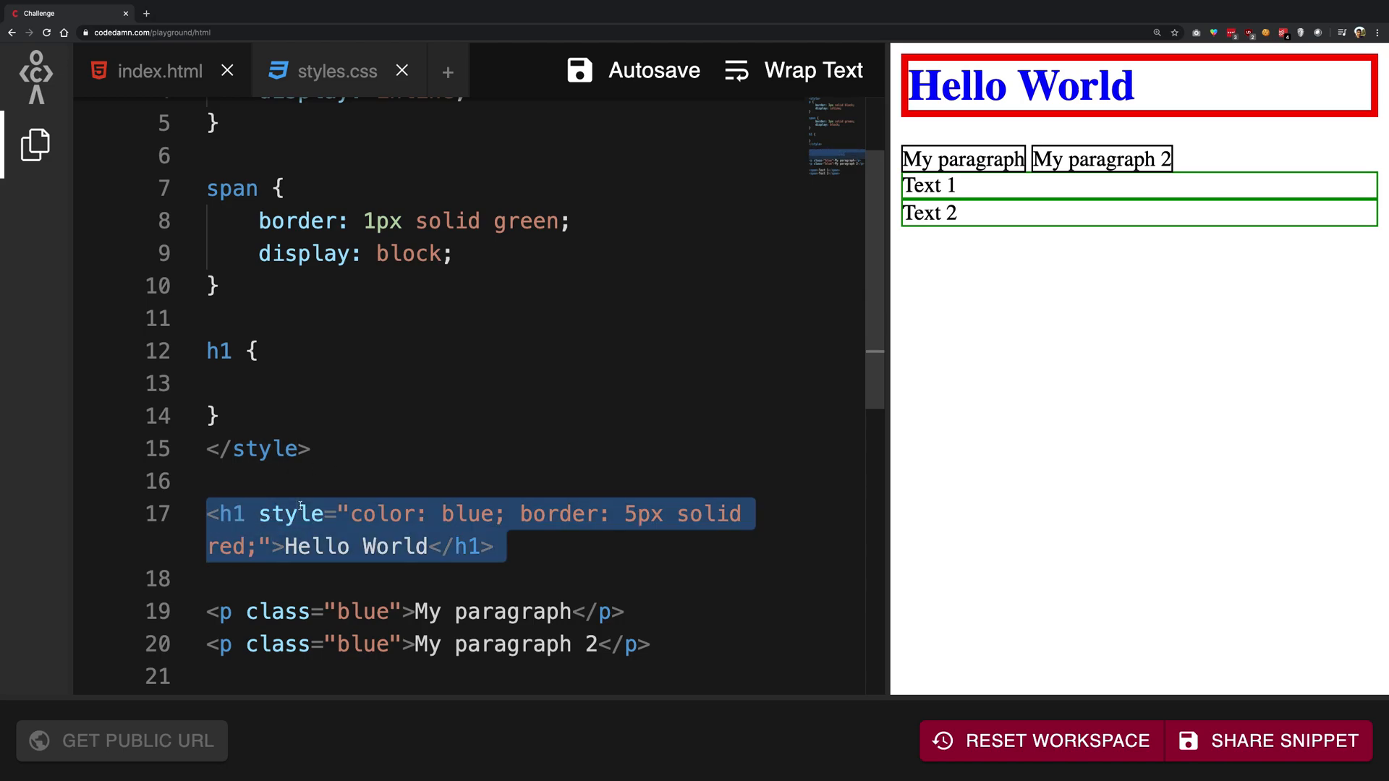
pyautogui.doubleClick(291, 514)
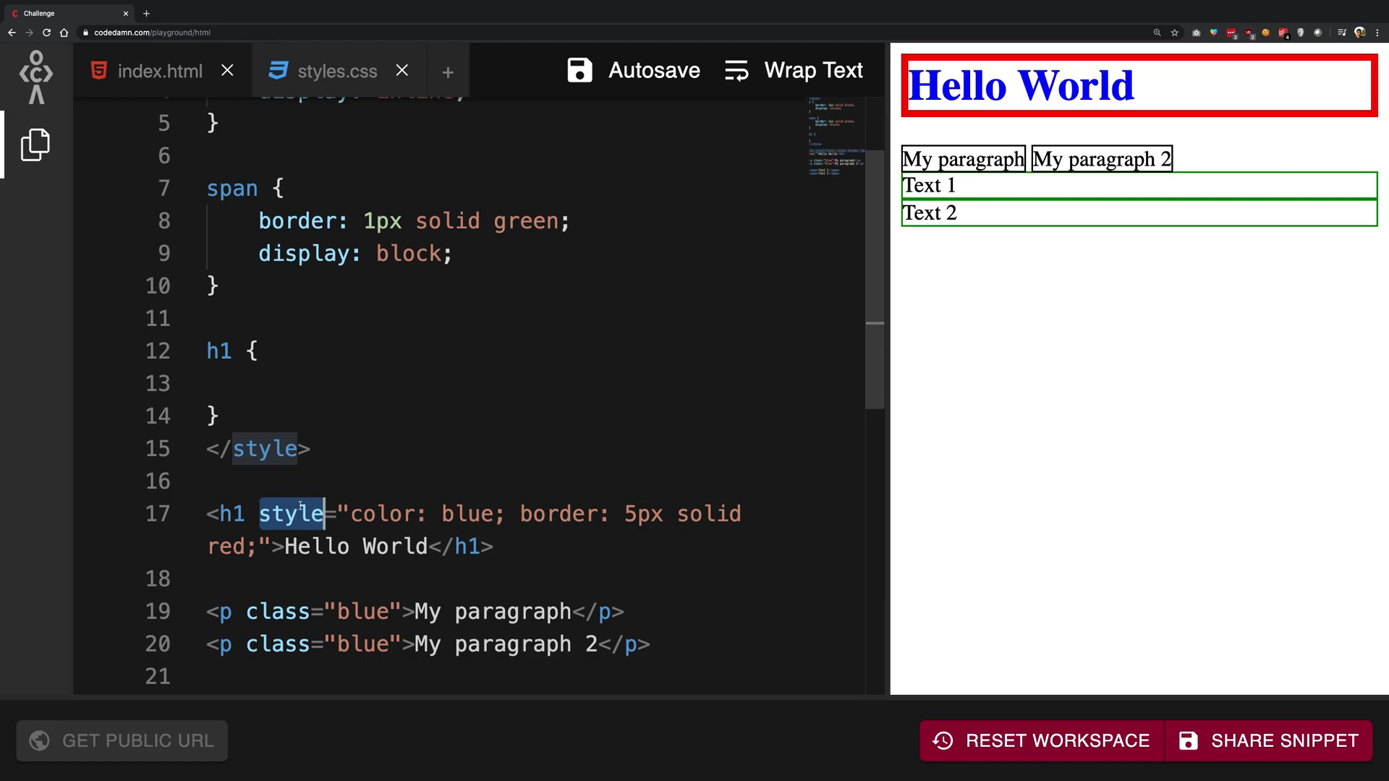
pyautogui.scroll(3)
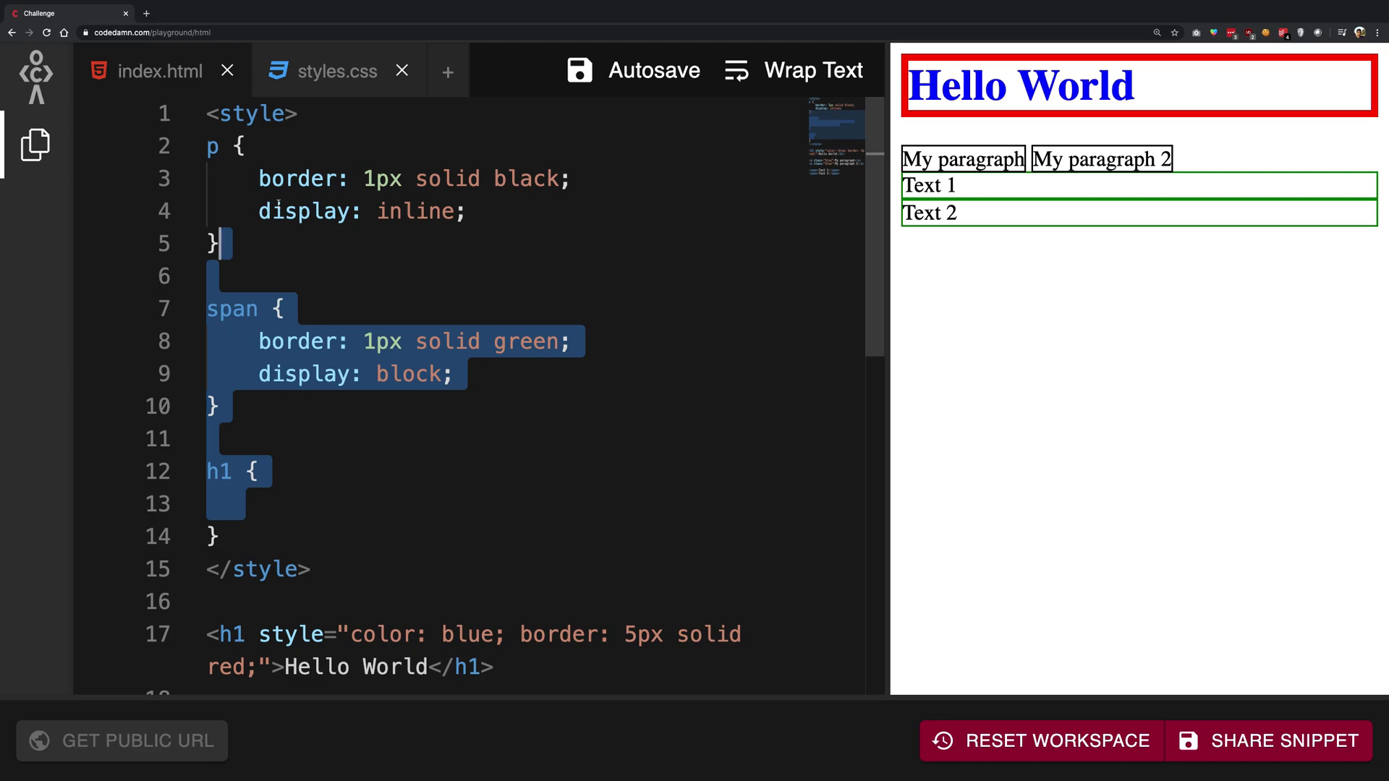
pyautogui.scroll(-3)
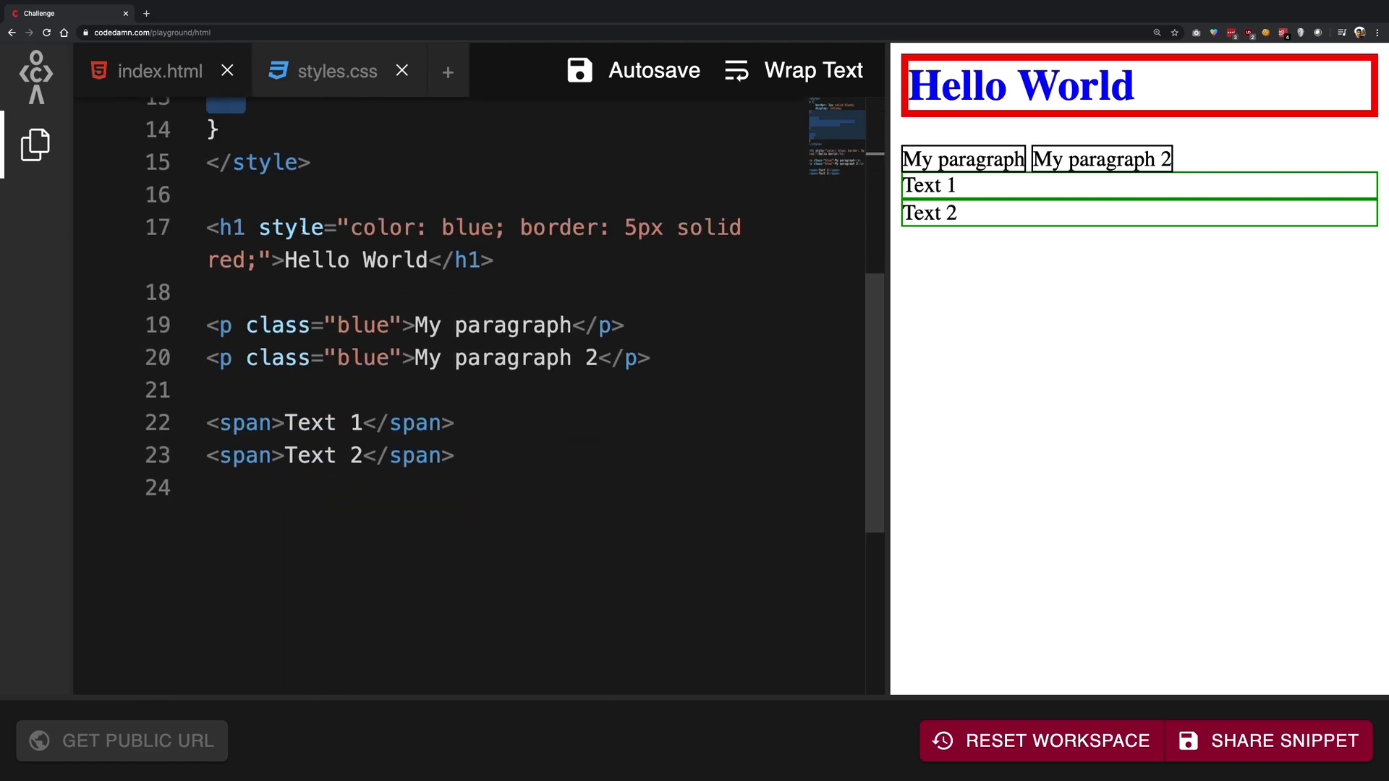
pyautogui.moveTo(291, 227)
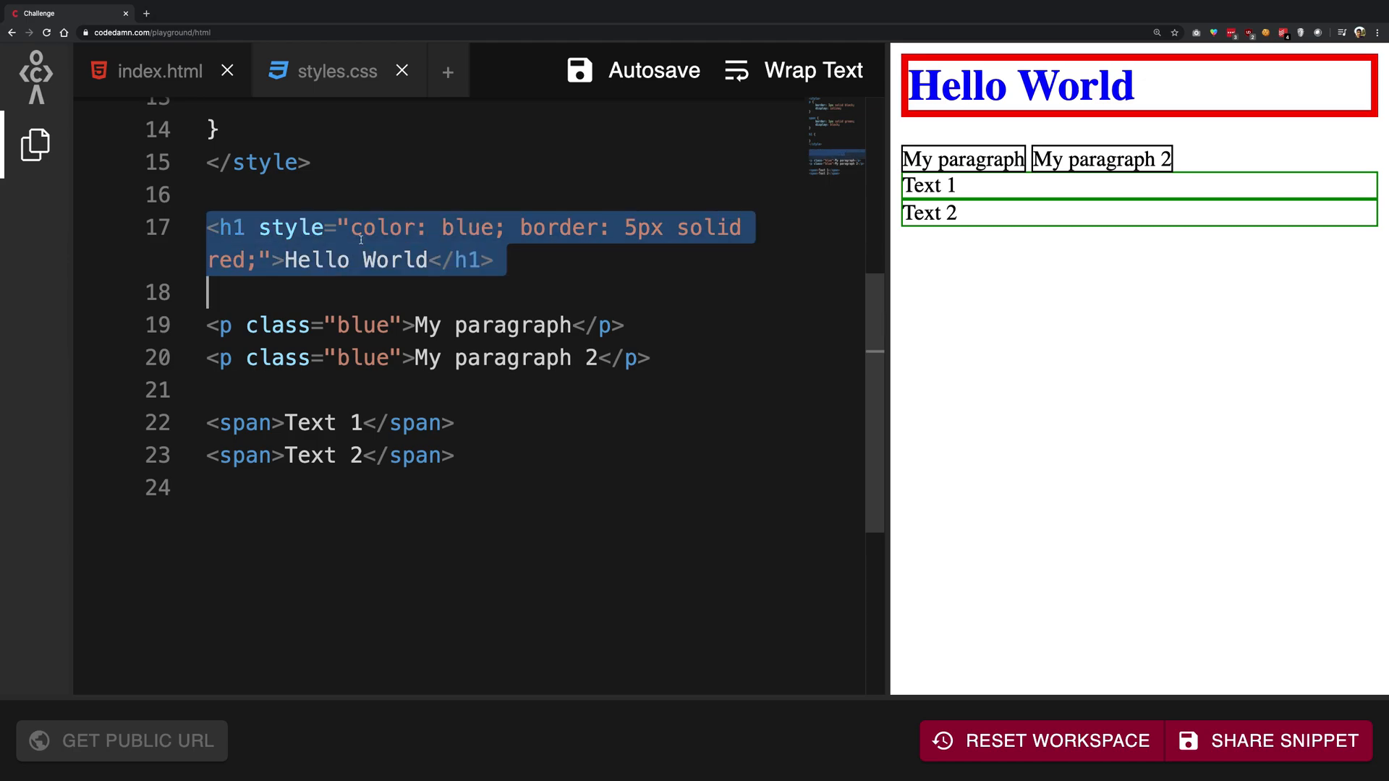
pyautogui.scroll(3)
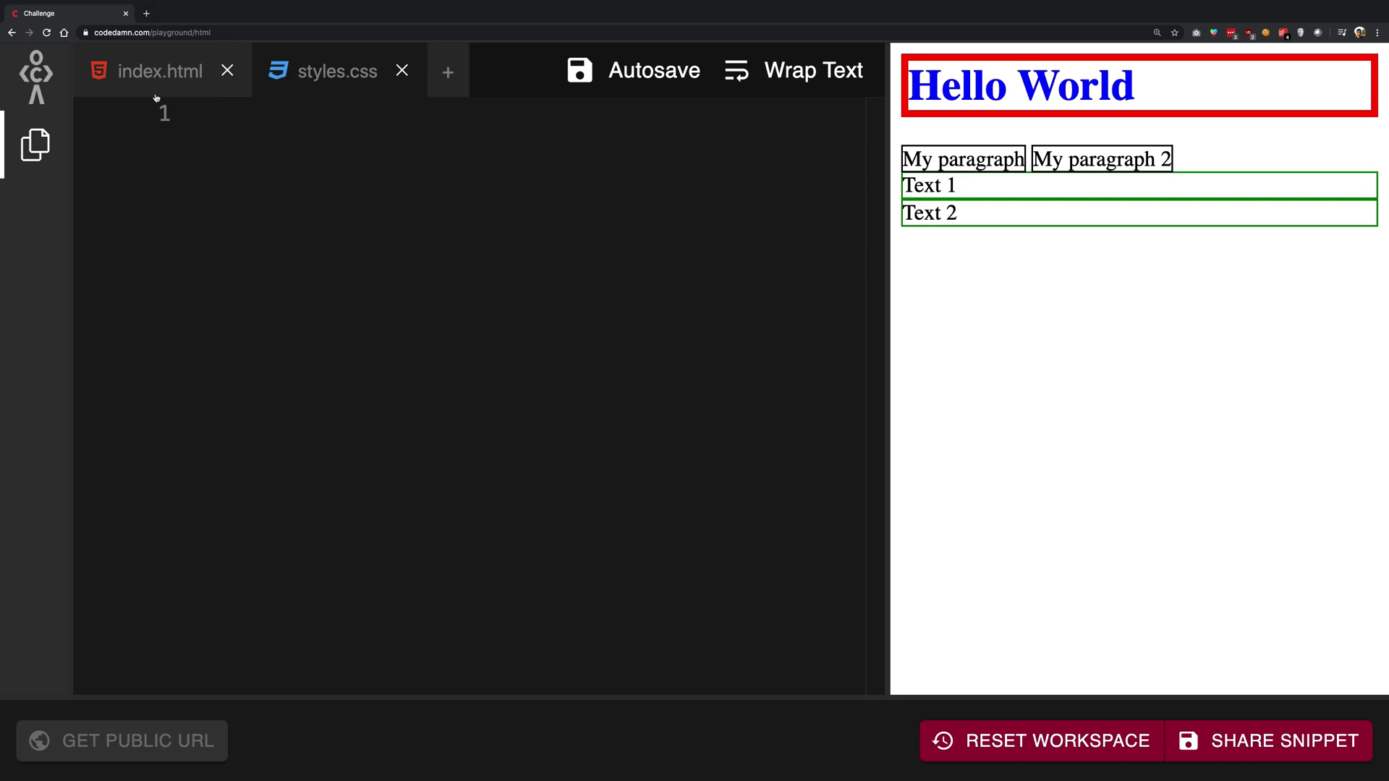
pyautogui.click(161, 70)
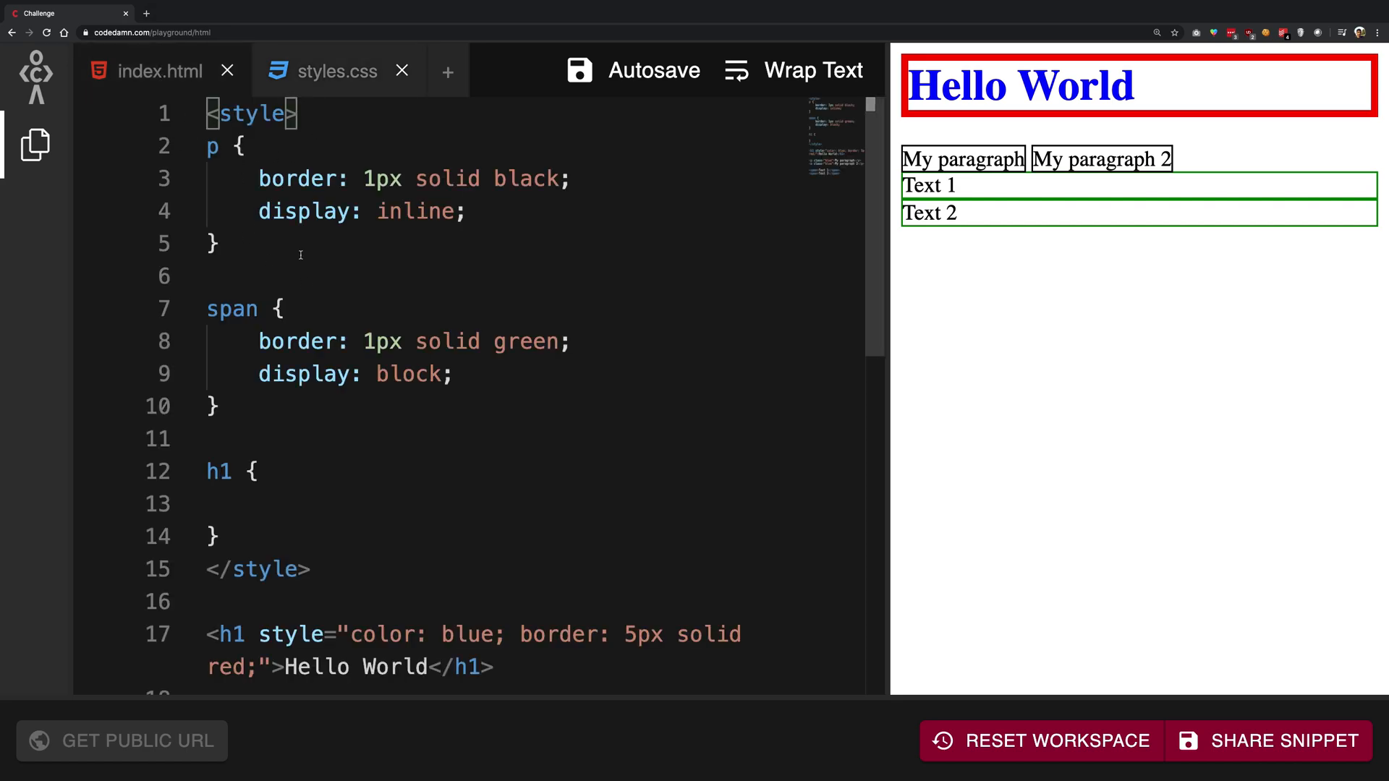